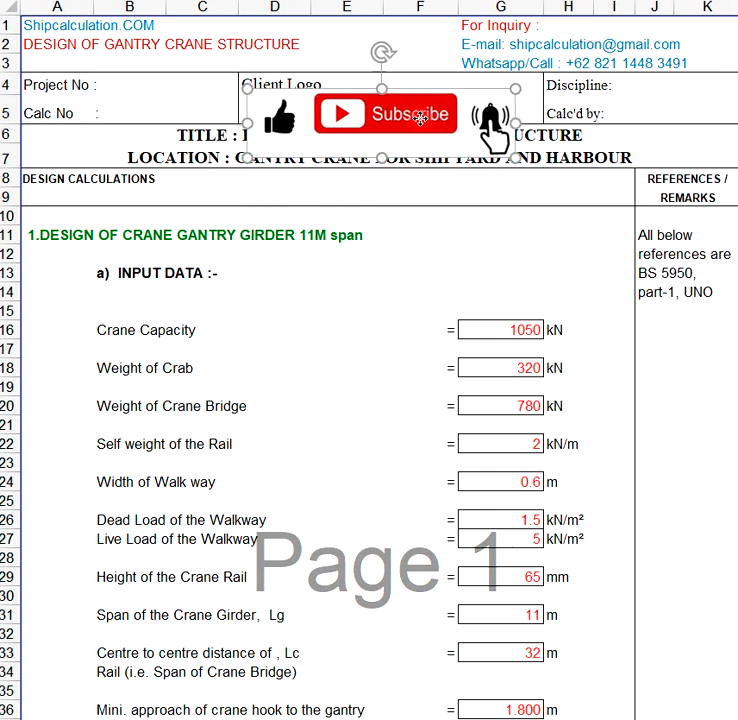
# Review the load calculation pages of the gantry girder sheet.
pyautogui.click(452, 280)
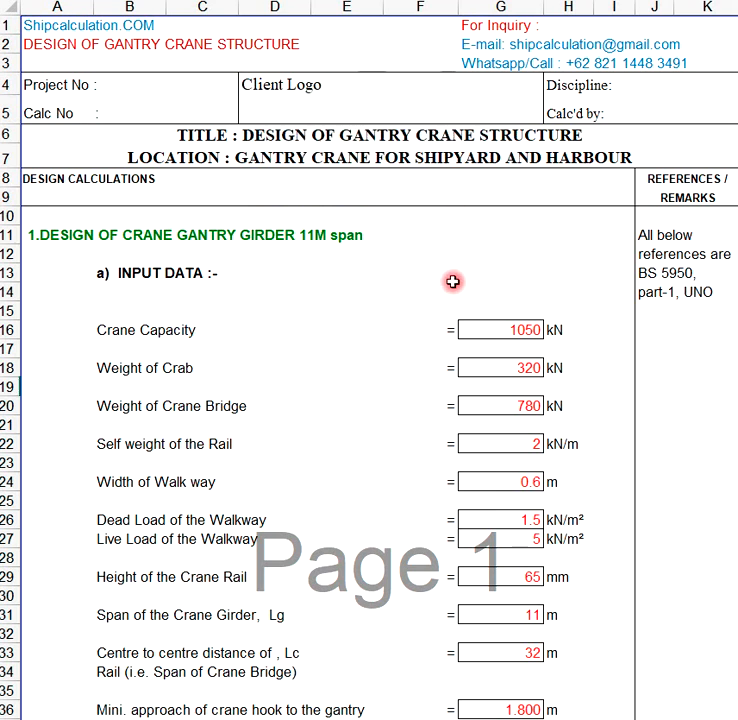
pyautogui.moveTo(440, 276)
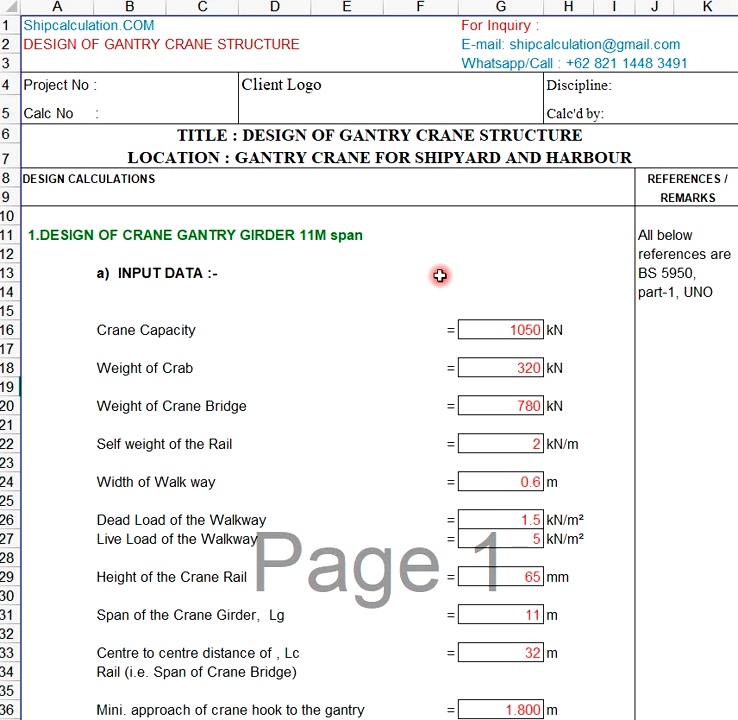
pyautogui.scroll(-3)
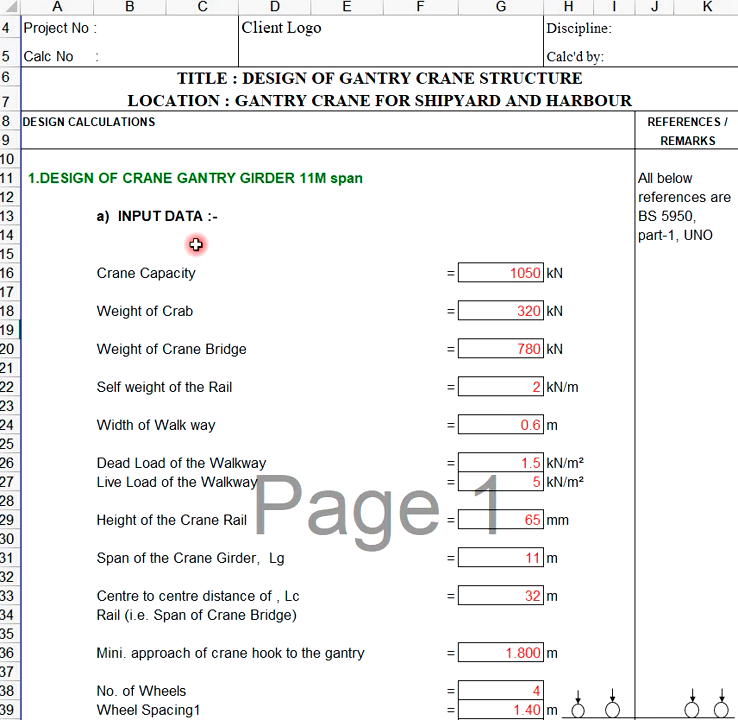
pyautogui.moveTo(338, 346)
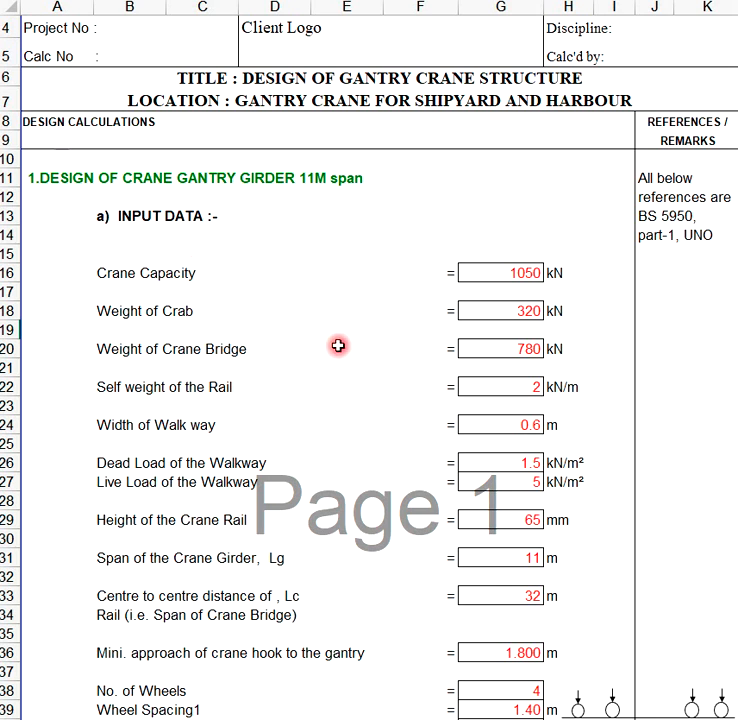
pyautogui.moveTo(474, 440)
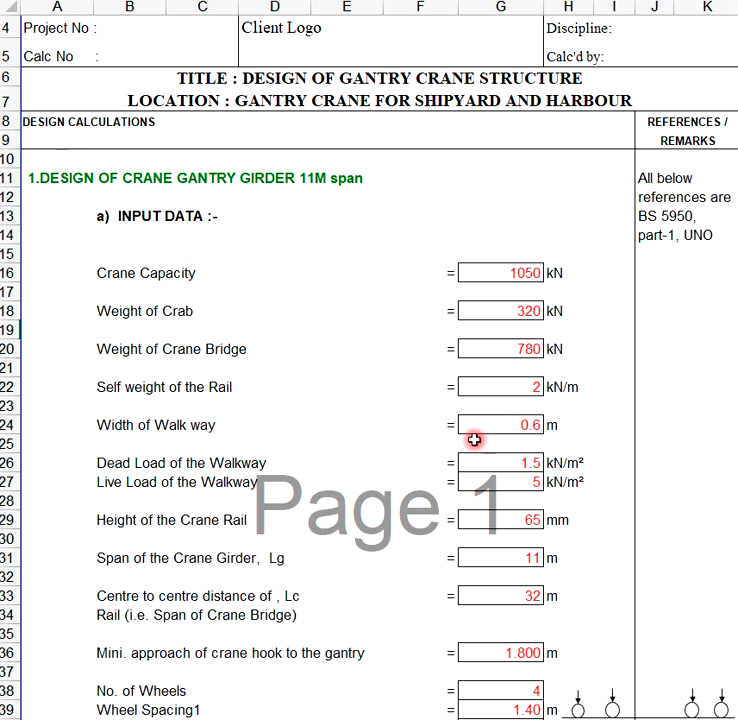
pyautogui.moveTo(516, 396)
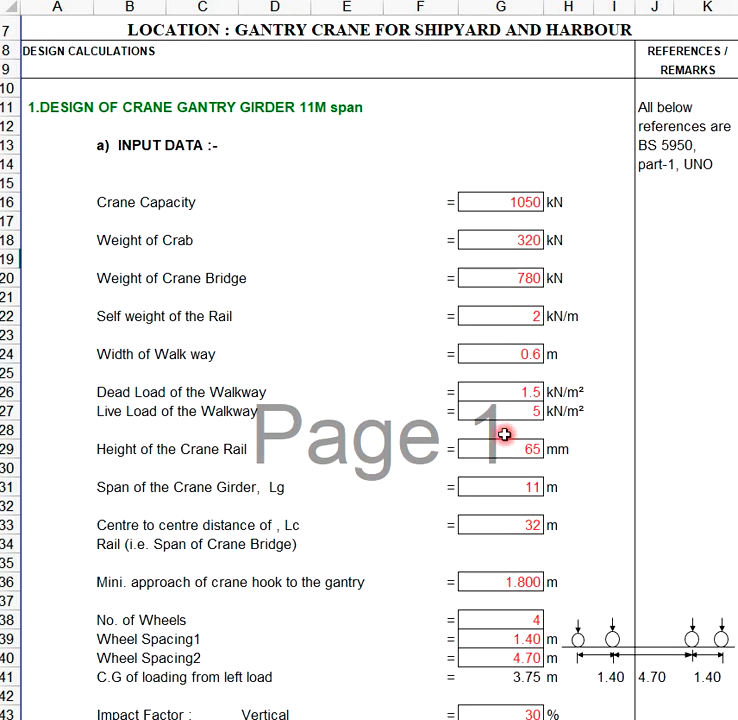
pyautogui.scroll(-3)
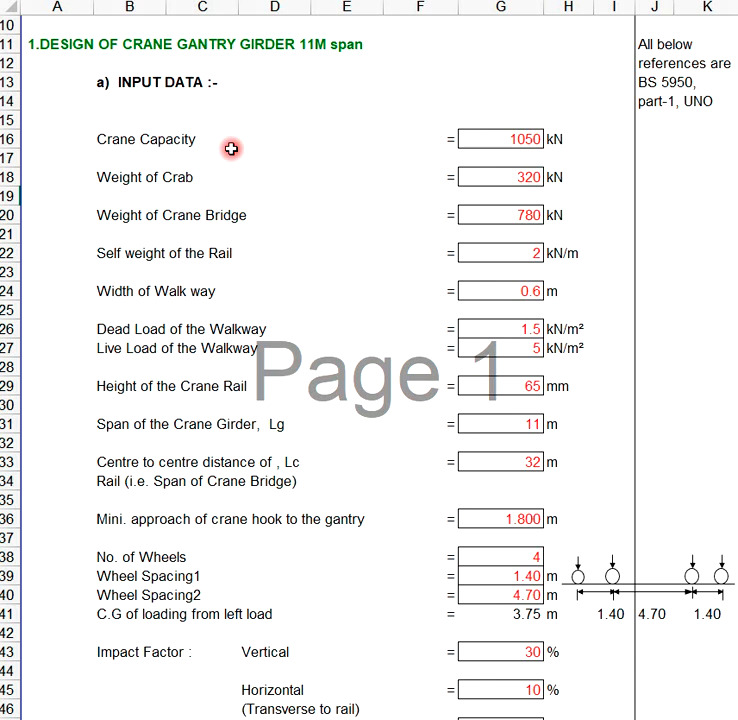
pyautogui.scroll(-3)
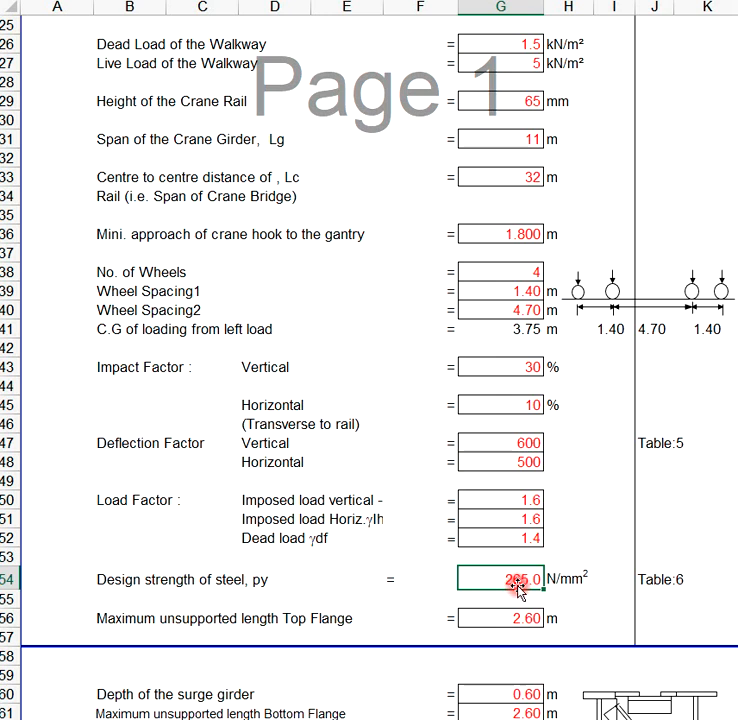
pyautogui.moveTo(576, 518)
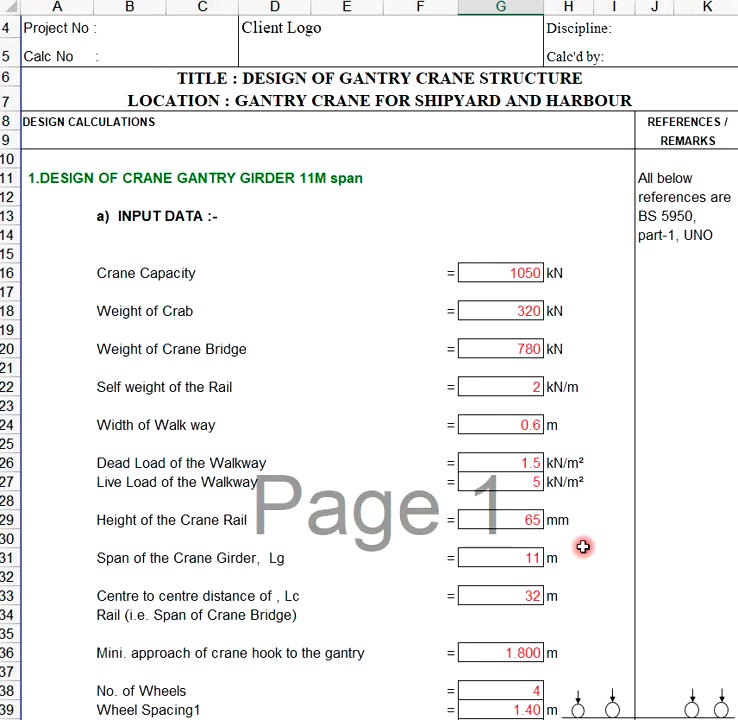
pyautogui.moveTo(700, 250)
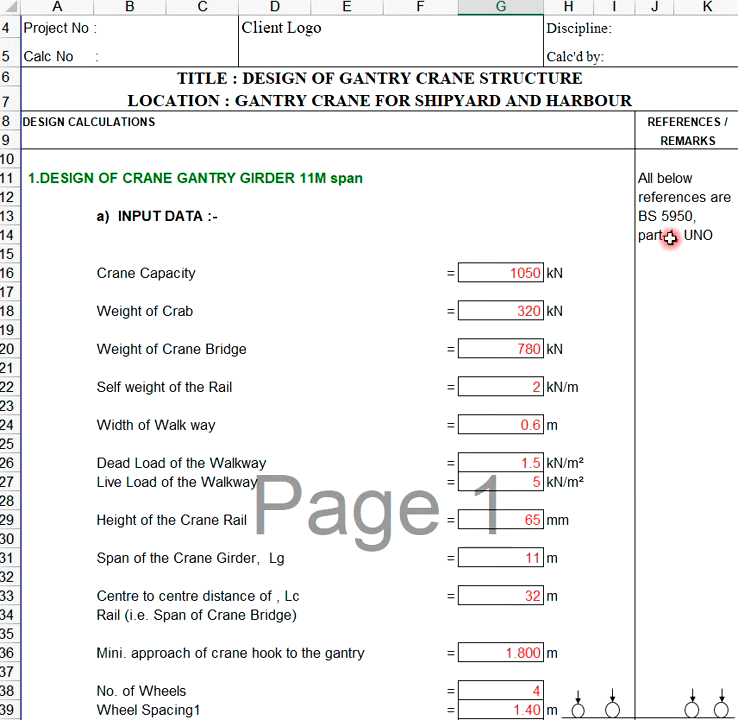
# Reach section d) Design of Gantry Girder with its depth, width and thickness inputs.
pyautogui.scroll(-3)
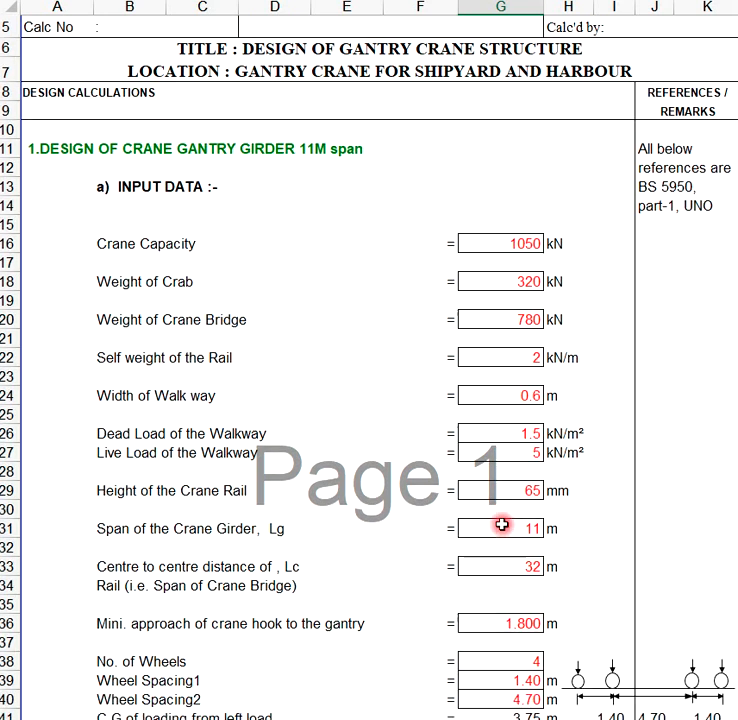
pyautogui.scroll(-3)
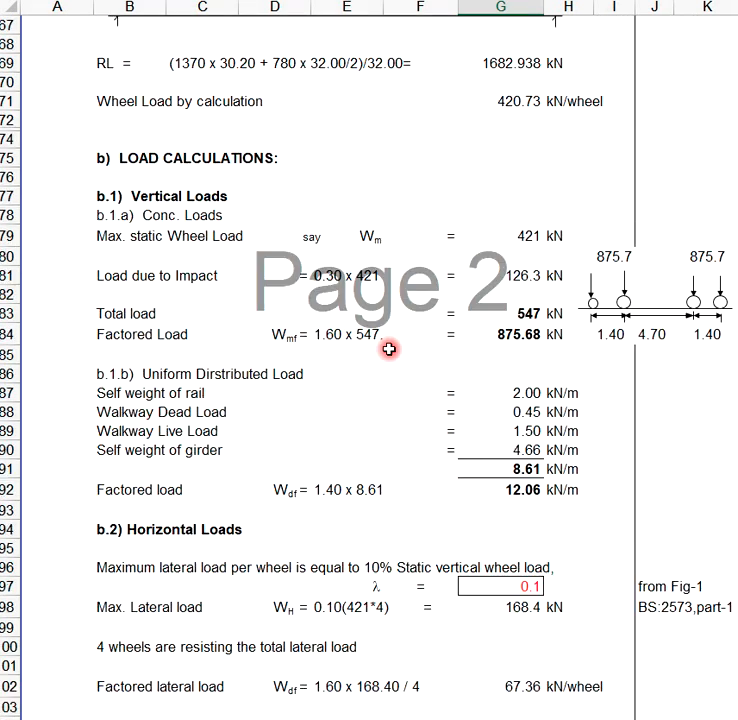
pyautogui.scroll(-3)
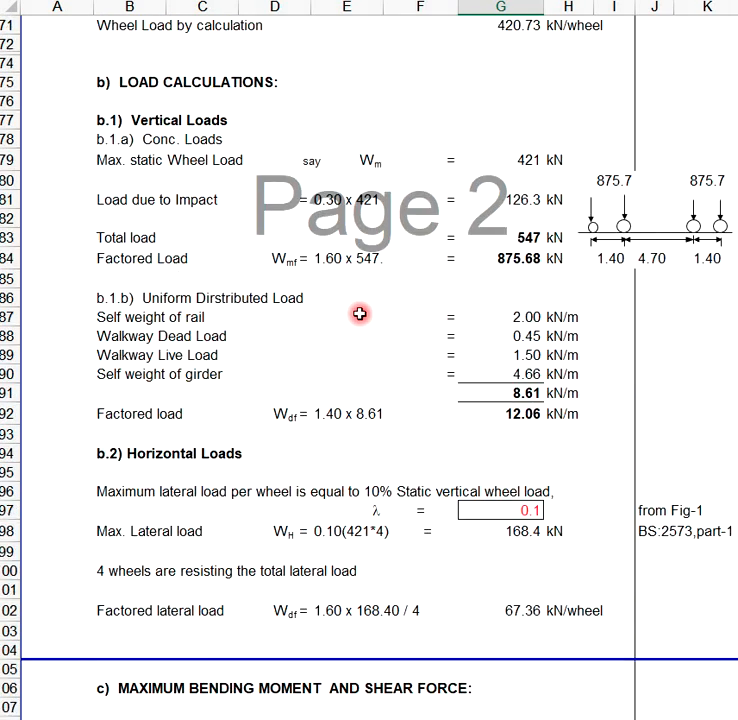
pyautogui.scroll(3)
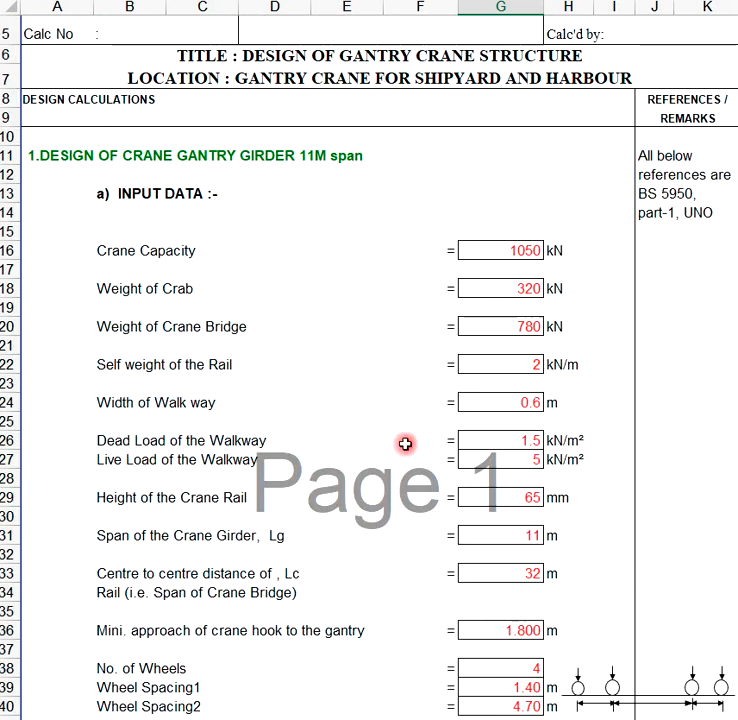
pyautogui.scroll(-3)
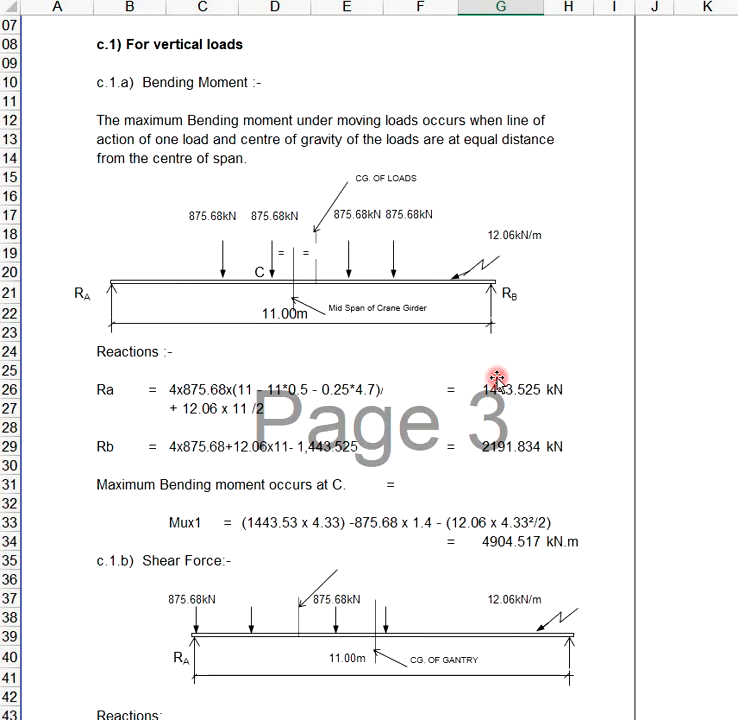
pyautogui.scroll(-3)
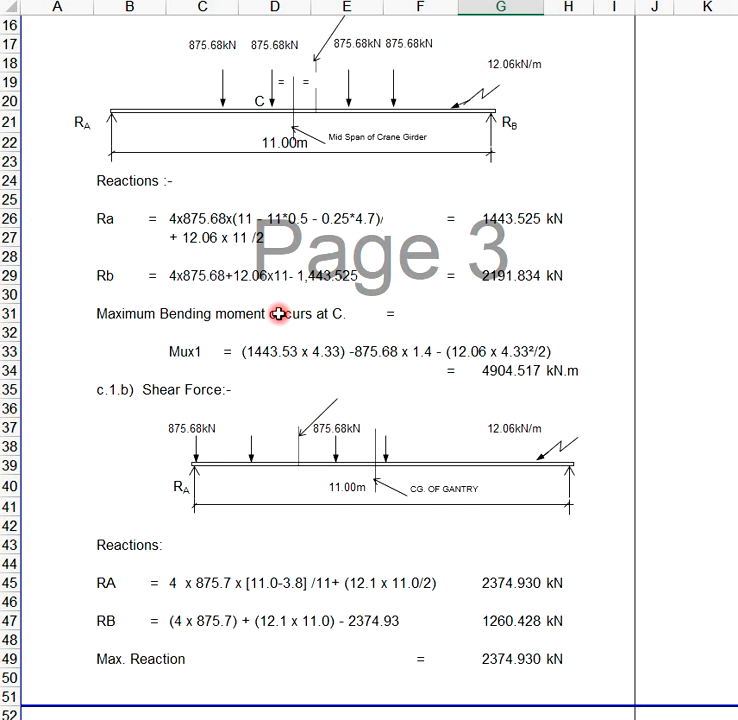
pyautogui.moveTo(164, 508)
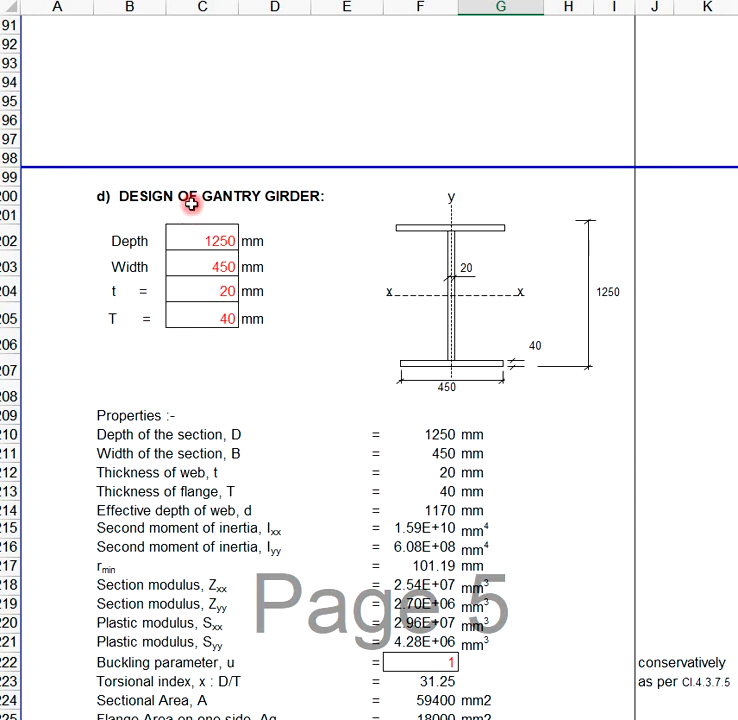
pyautogui.click(202, 240)
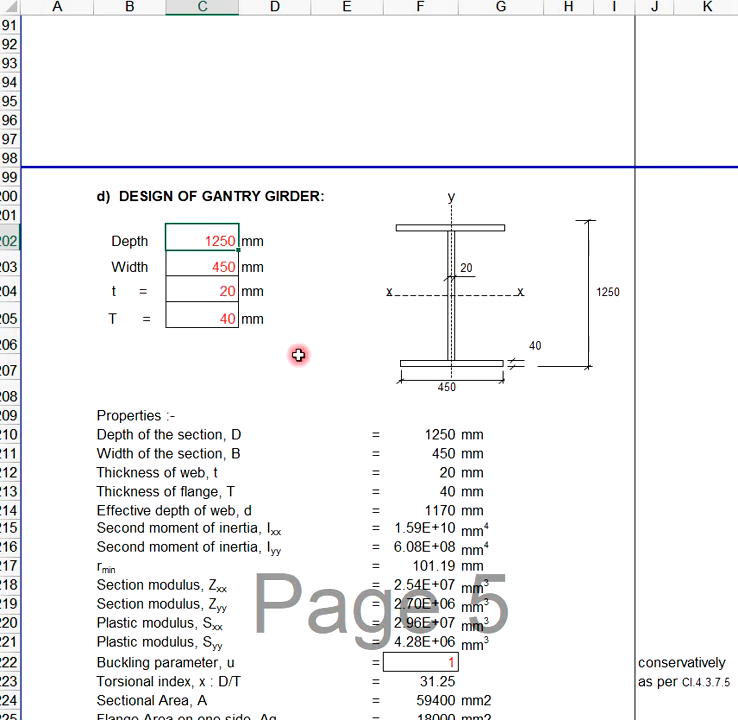
pyautogui.write('1000')
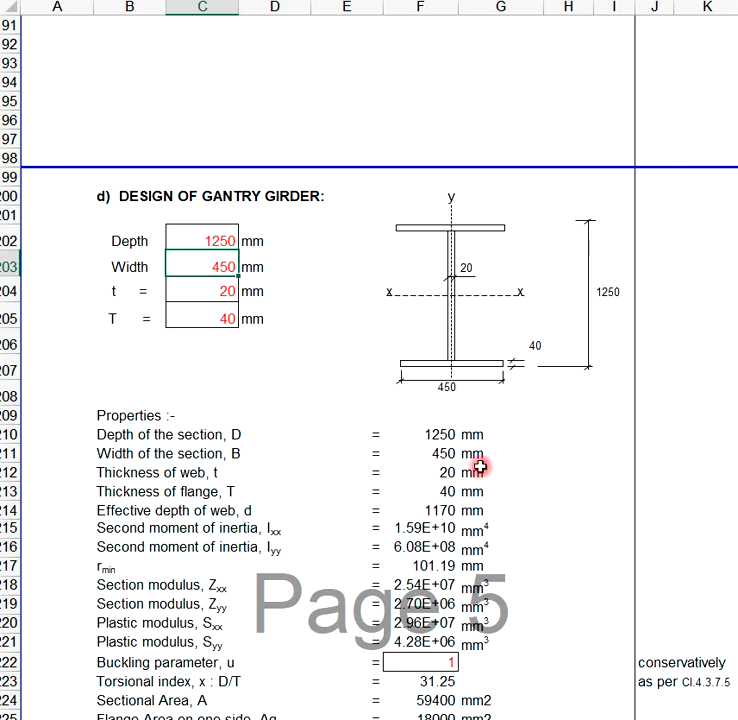
pyautogui.scroll(-3)
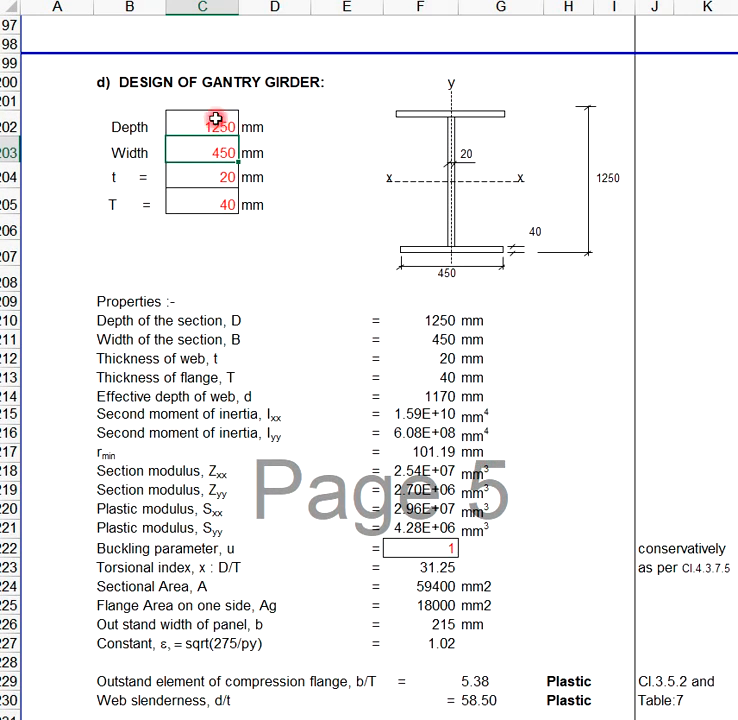
pyautogui.moveTo(210, 128); pyautogui.dragTo(210, 204)
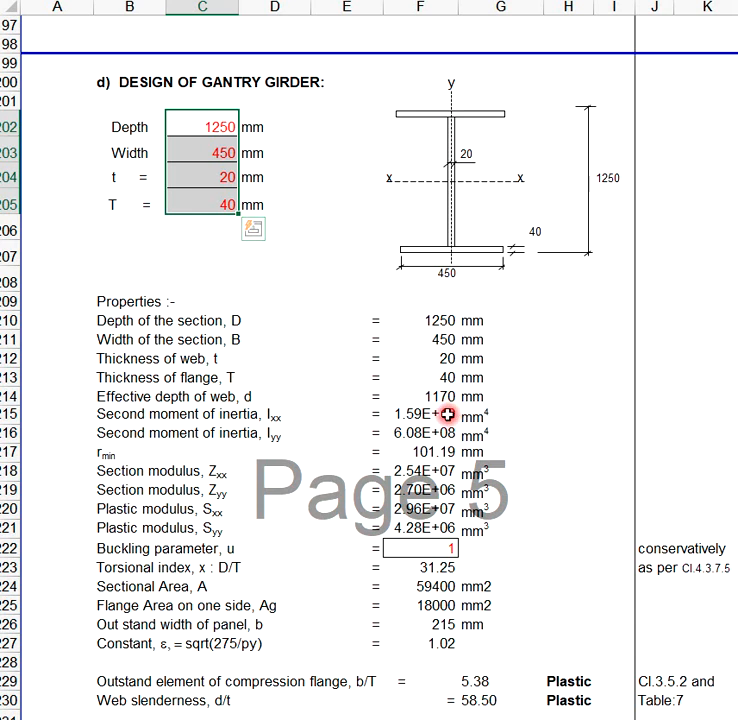
pyautogui.scroll(-3)
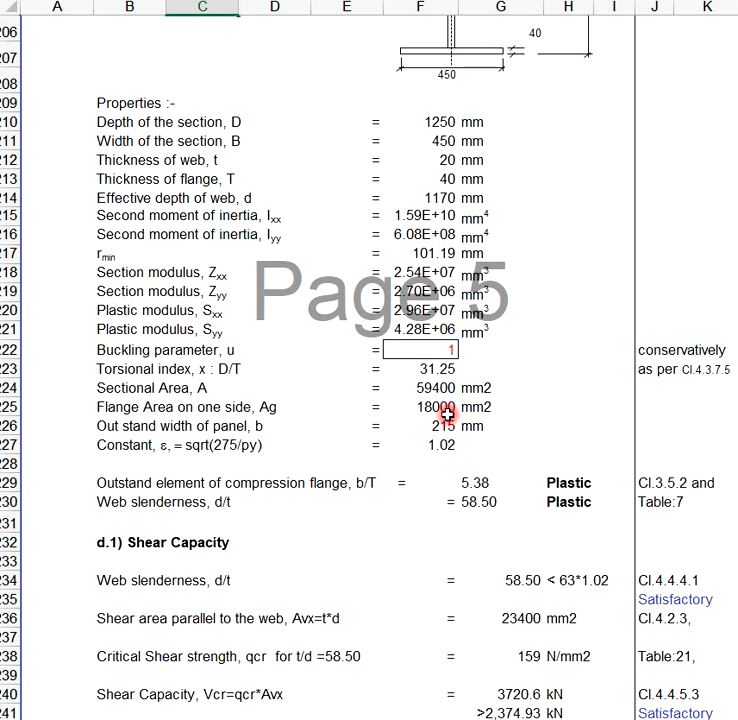
pyautogui.scroll(-3)
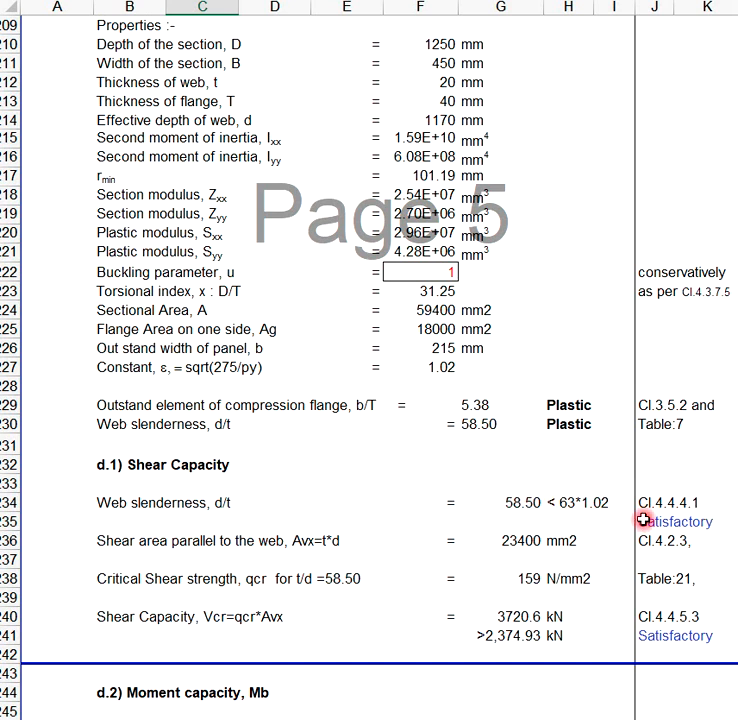
pyautogui.moveTo(668, 490)
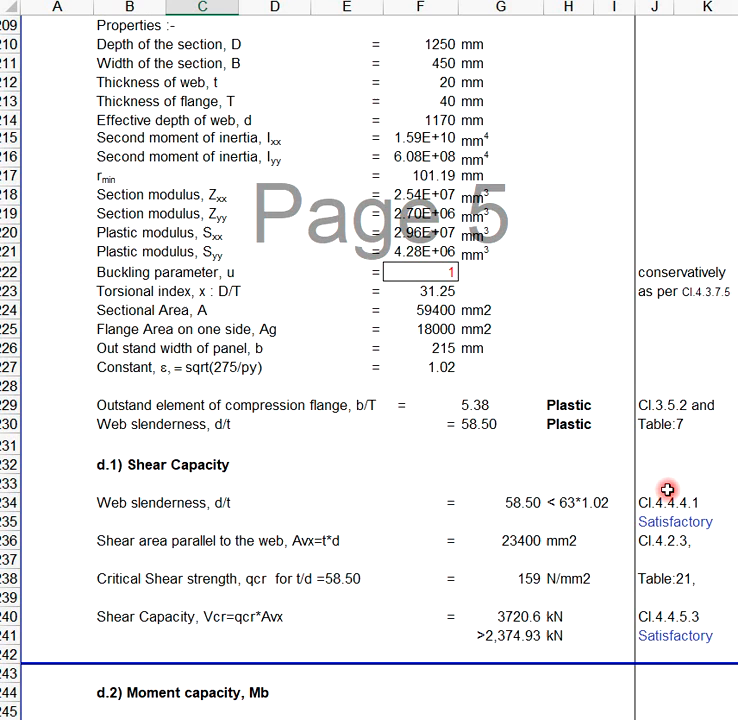
pyautogui.scroll(-3)
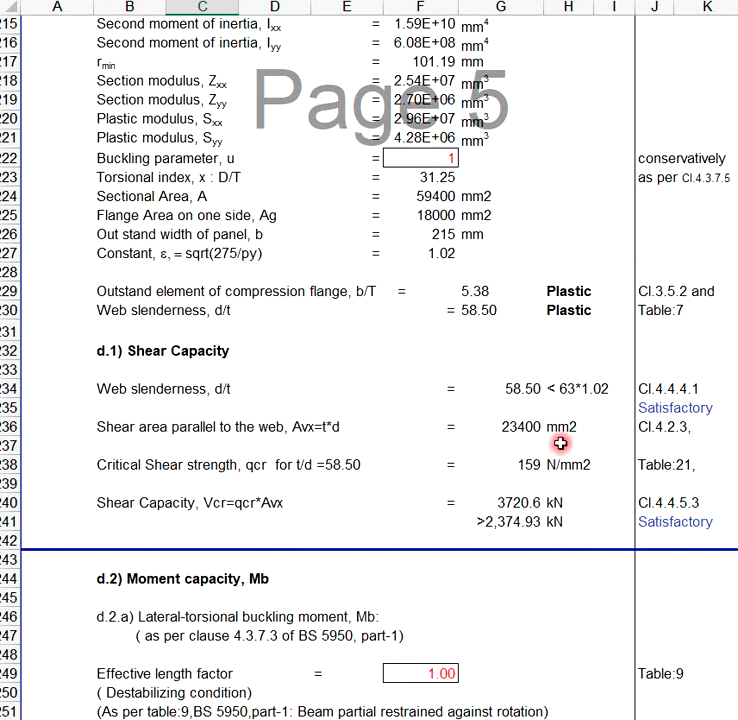
pyautogui.scroll(-3)
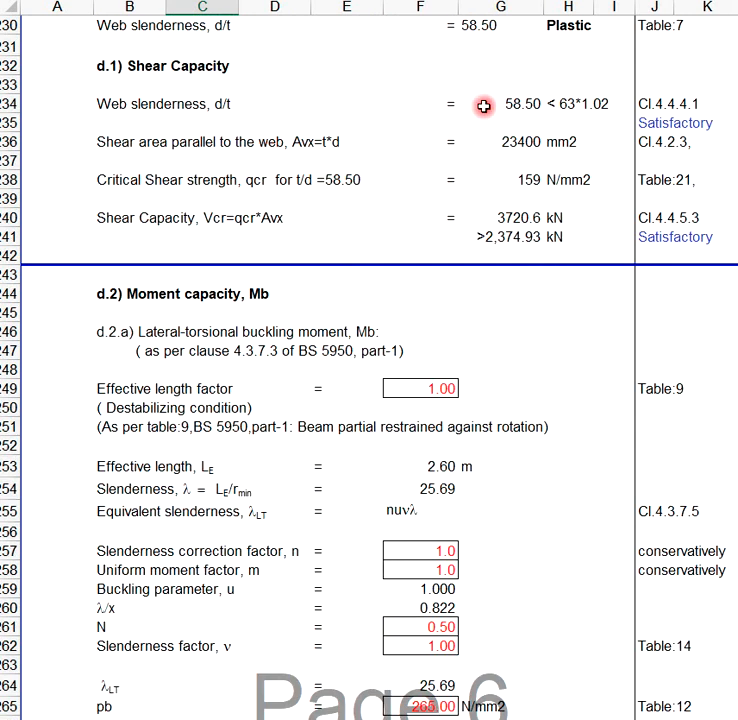
pyautogui.scroll(-3)
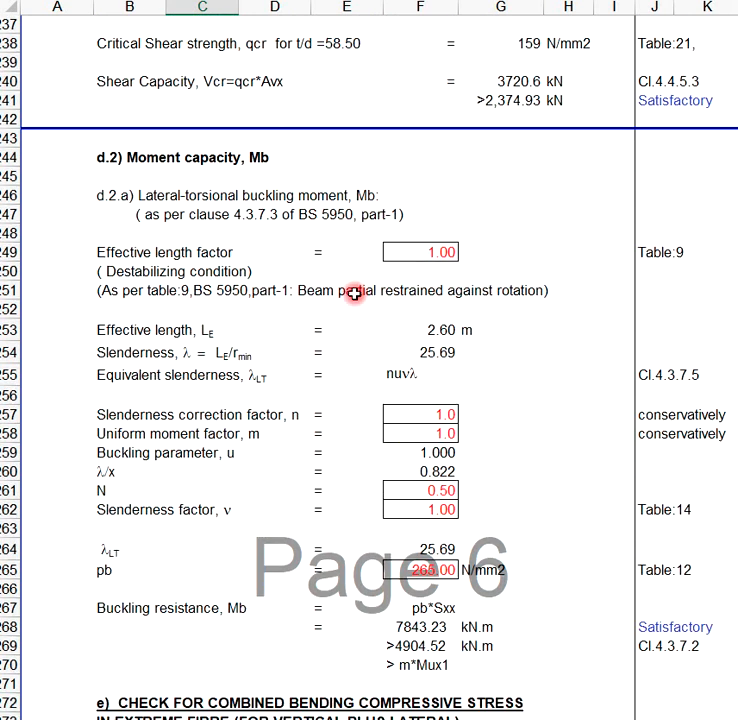
pyautogui.scroll(-3)
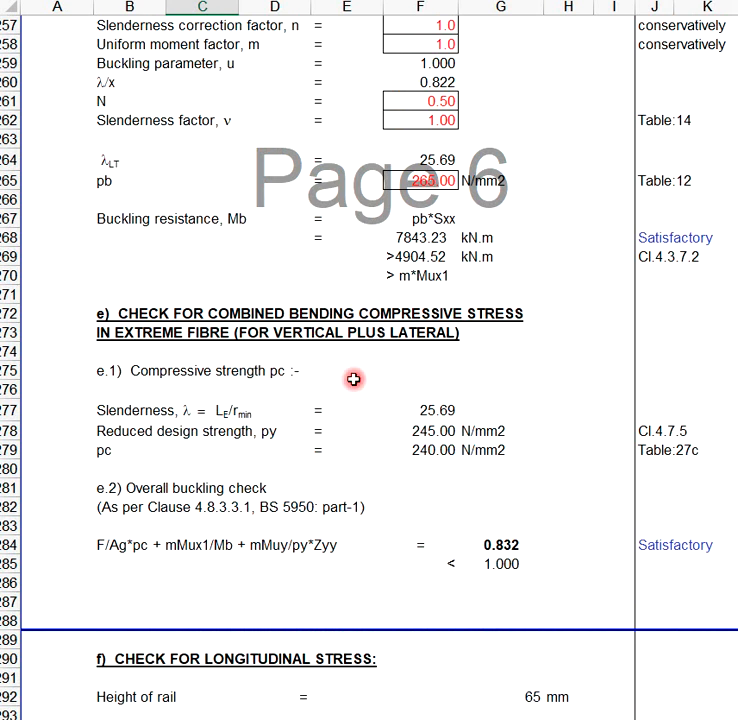
pyautogui.scroll(-3)
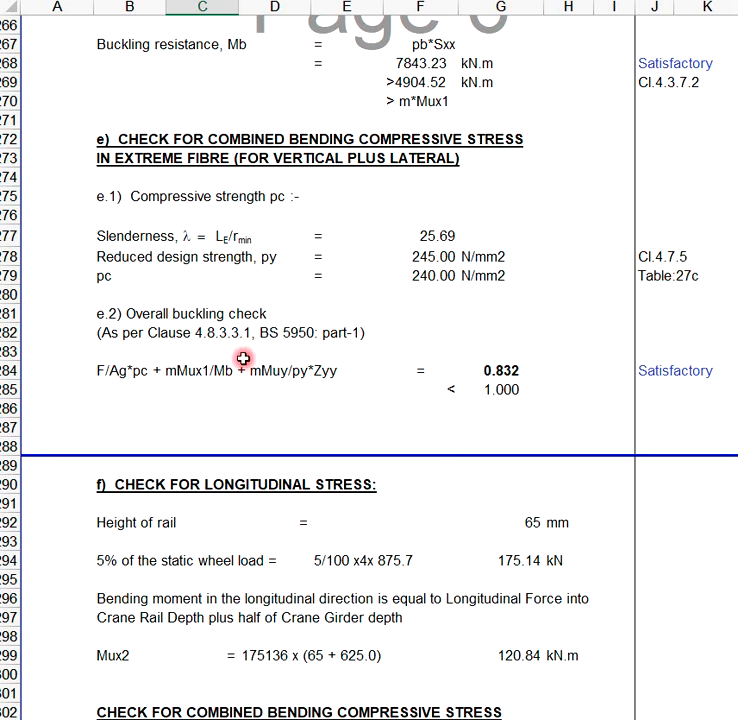
pyautogui.click(200, 408)
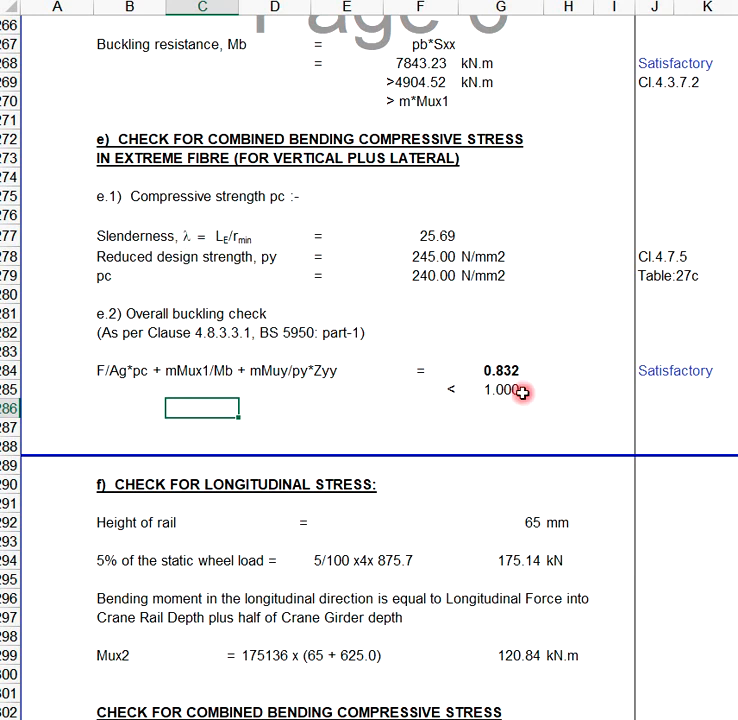
pyautogui.click(500, 388)
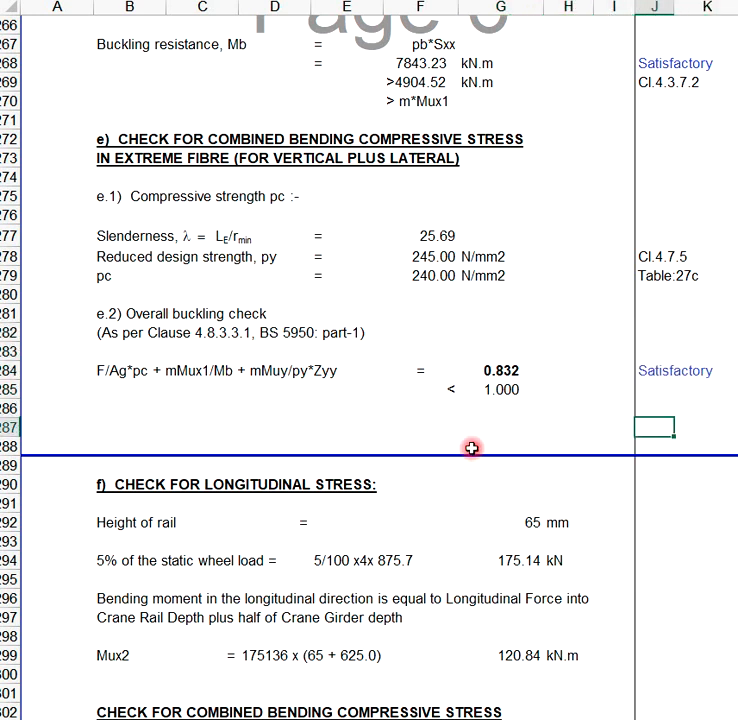
pyautogui.scroll(-3)
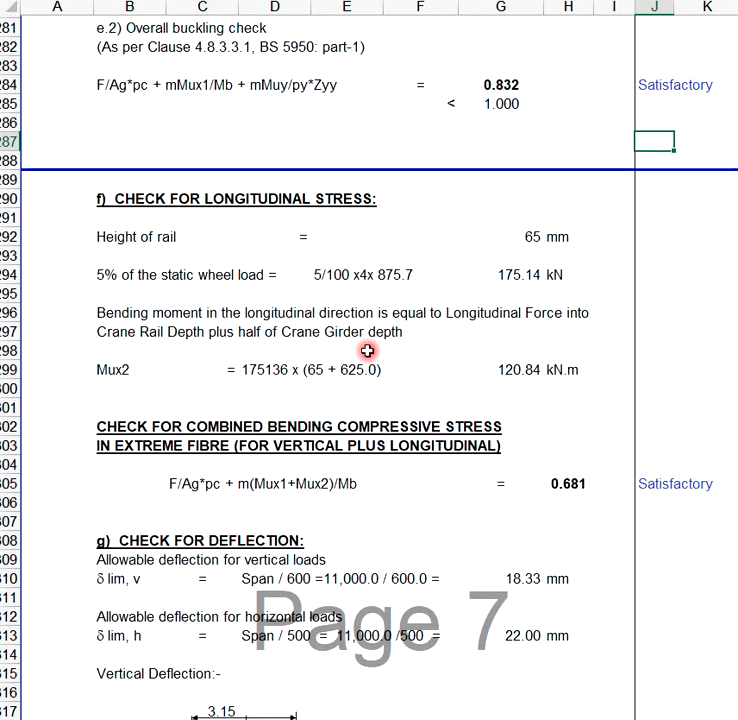
pyautogui.scroll(-3)
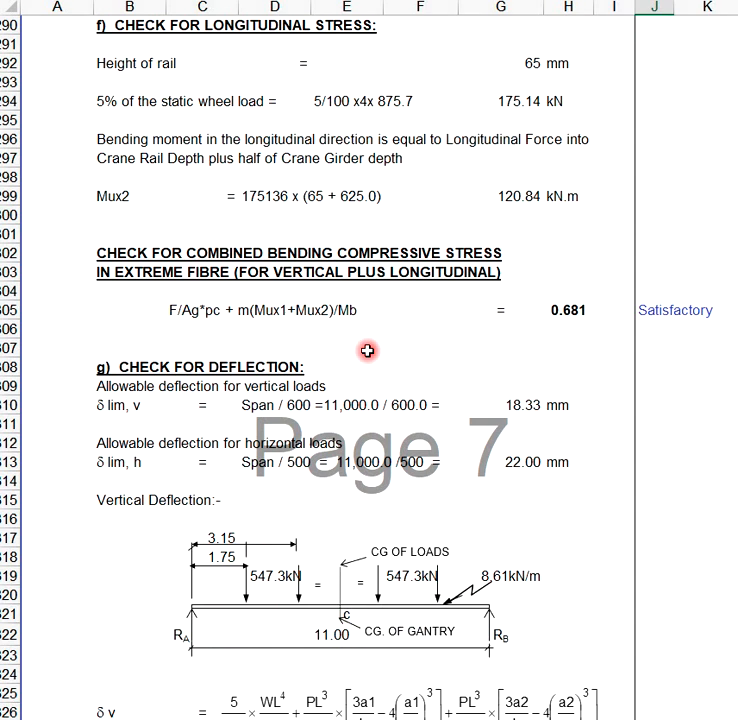
pyautogui.scroll(-3)
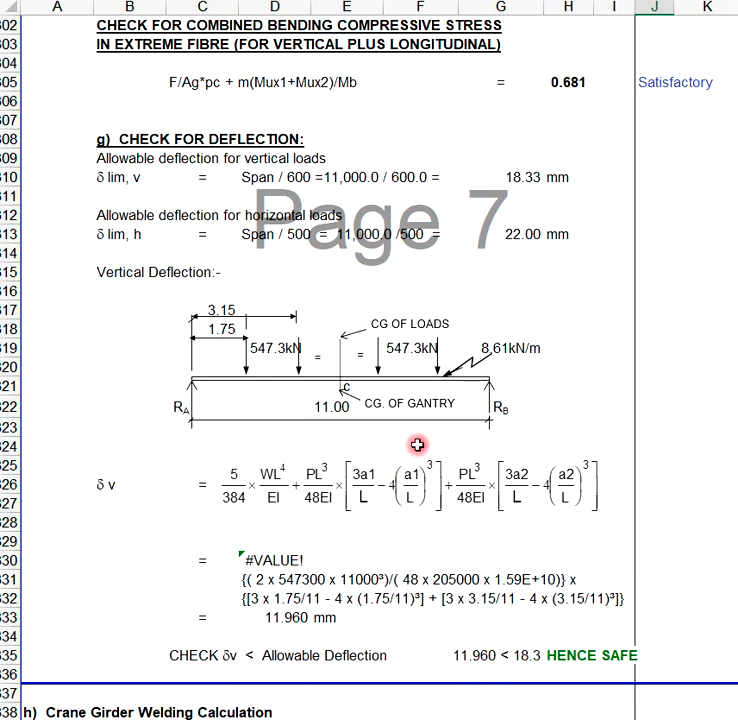
pyautogui.scroll(-3)
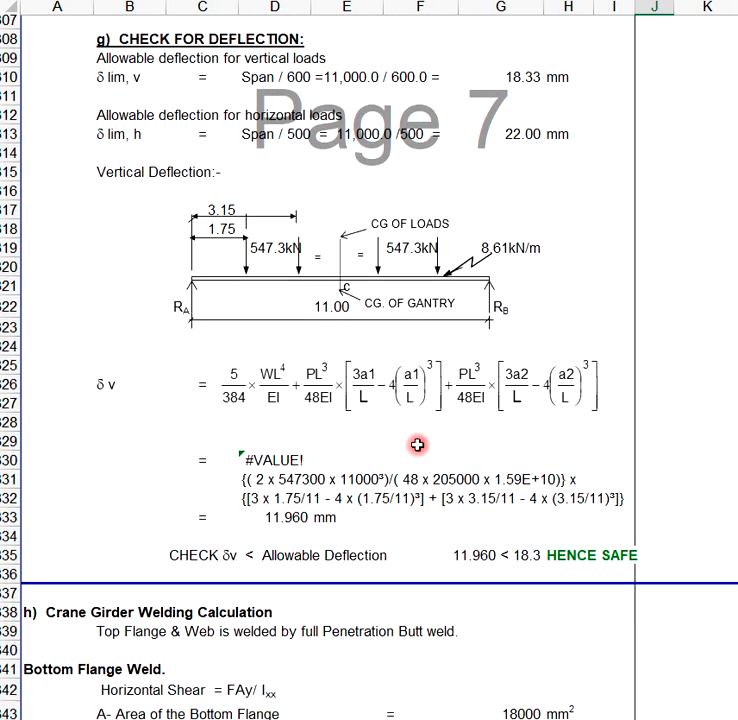
pyautogui.scroll(-3)
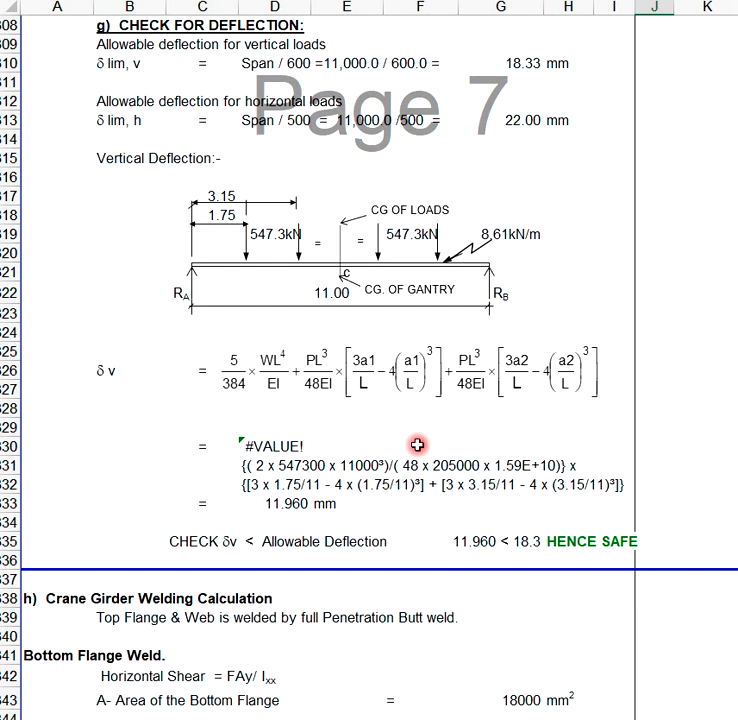
pyautogui.scroll(-3)
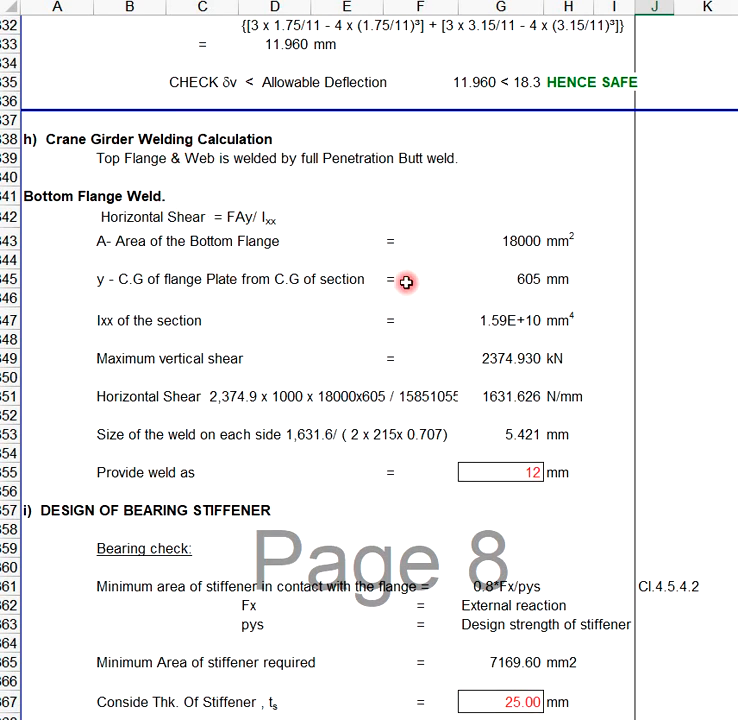
pyautogui.scroll(-3)
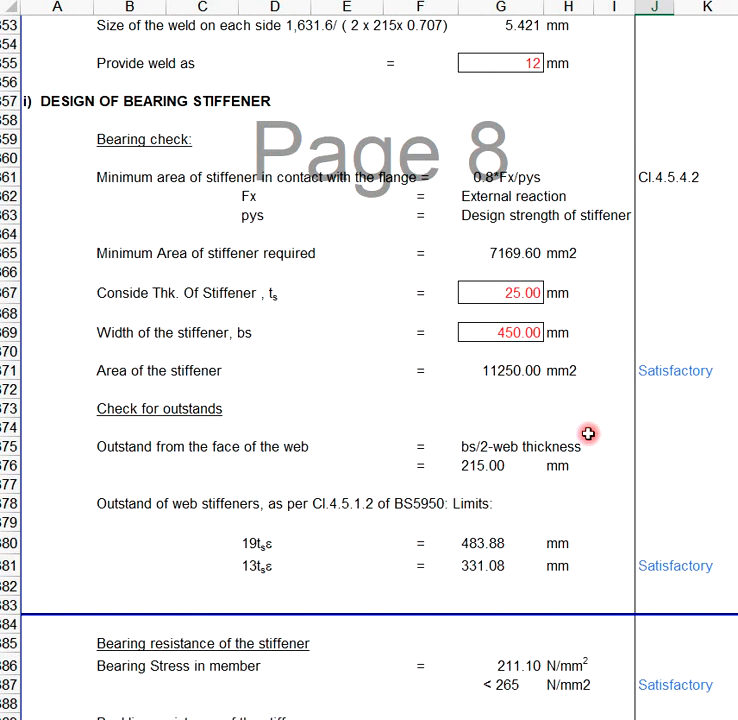
pyautogui.scroll(-3)
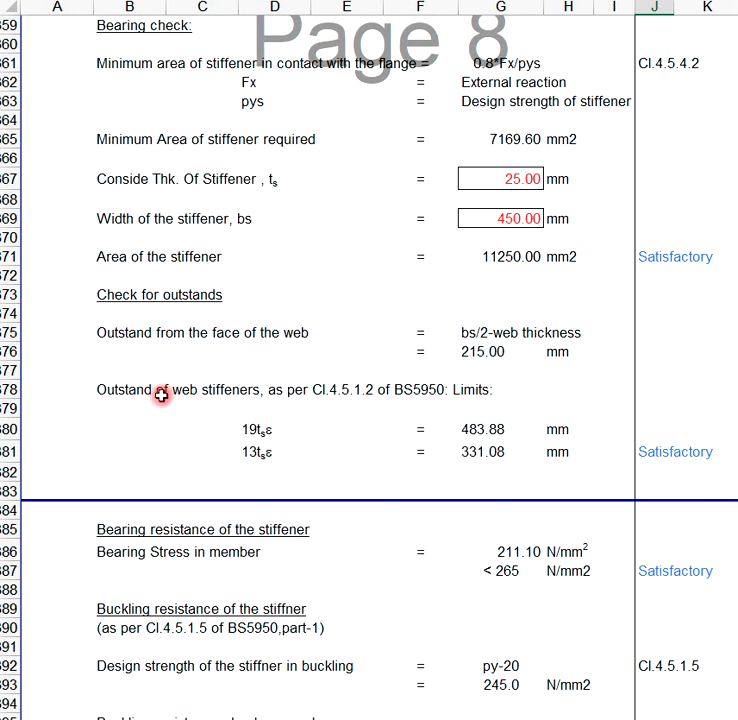
pyautogui.moveTo(478, 436)
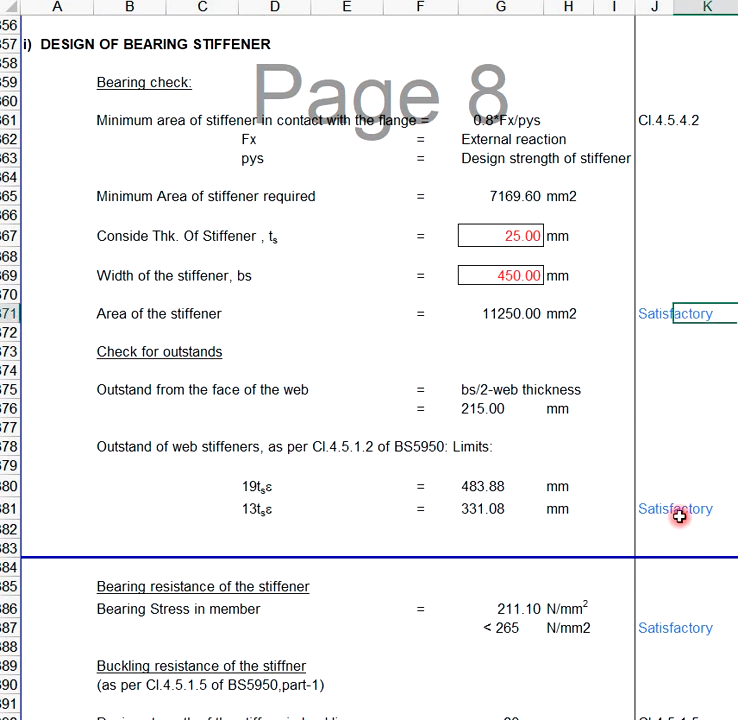
pyautogui.scroll(-3)
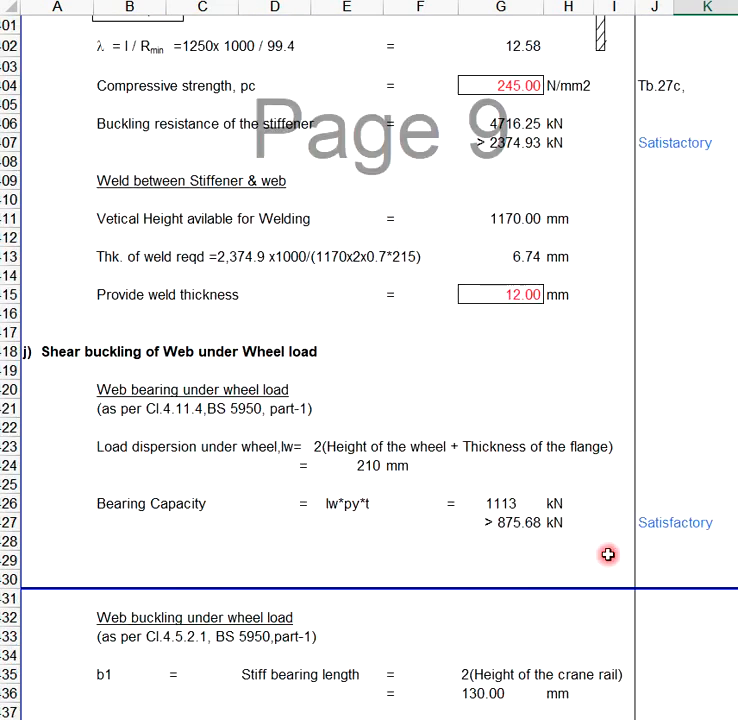
pyautogui.scroll(-3)
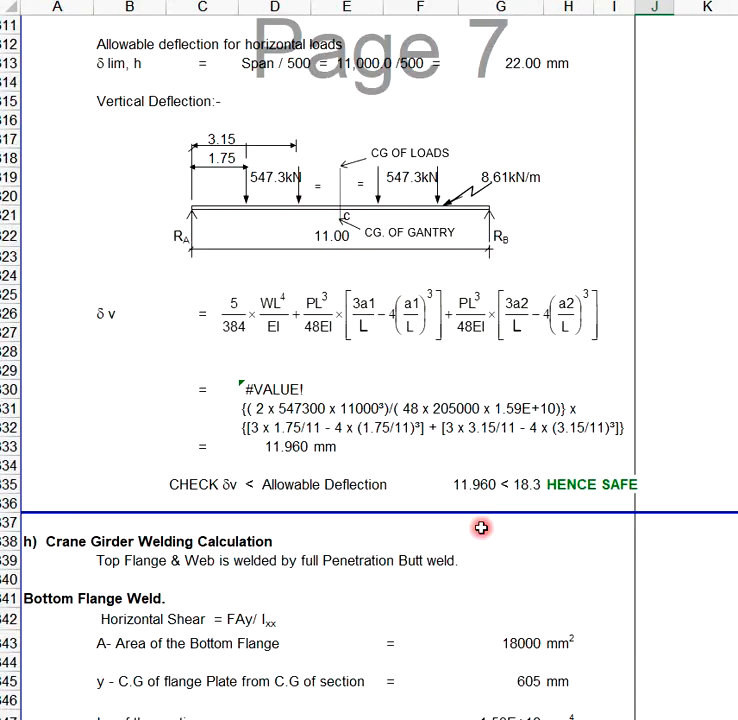
# Set girder depth to 500 mm and review the shear, combined stress and deflection checks reading Unsafe.
pyautogui.scroll(3)
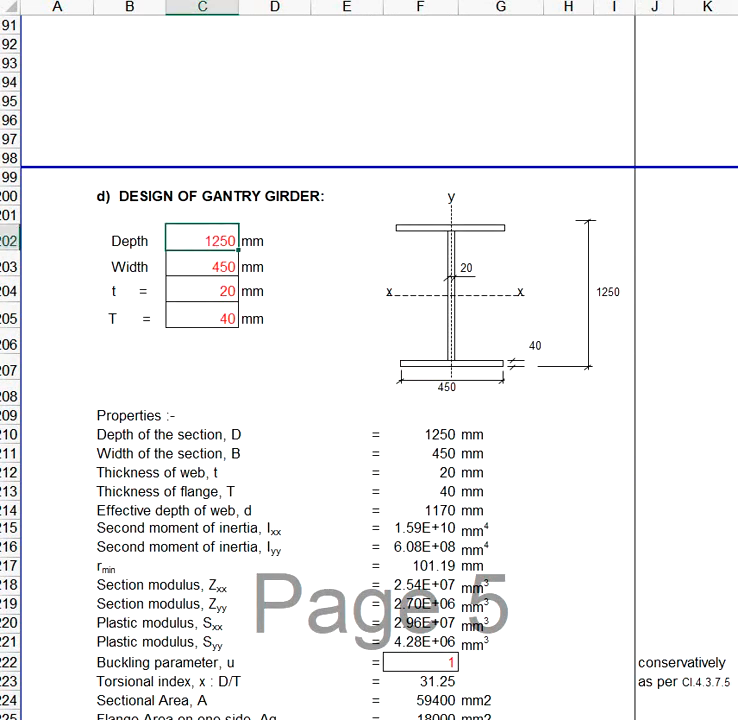
pyautogui.write('500')
pyautogui.click(202, 266)
pyautogui.write('200')
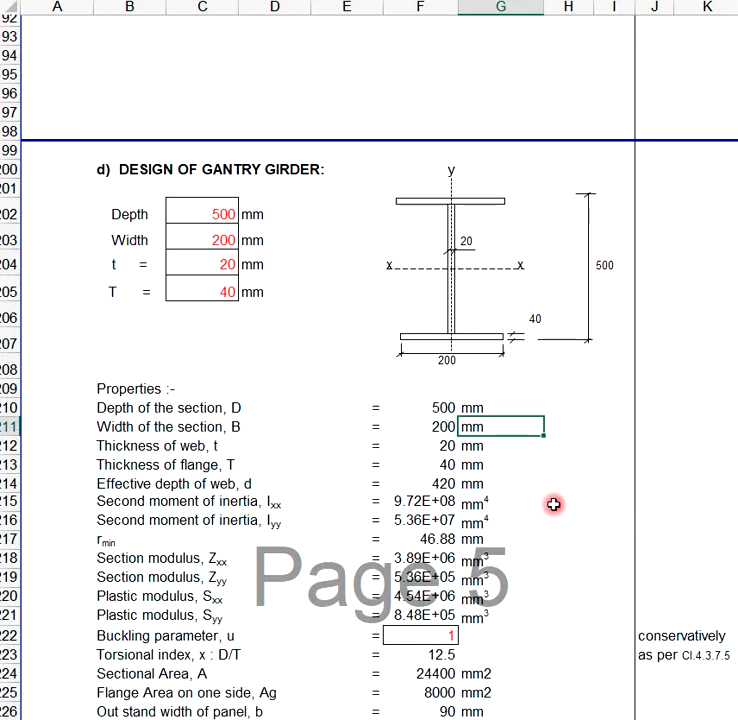
pyautogui.scroll(-3)
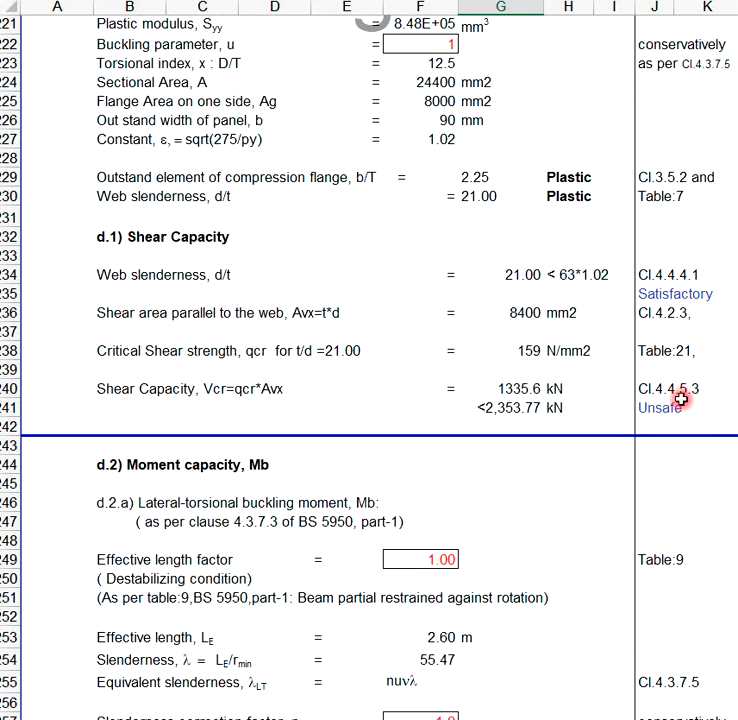
pyautogui.scroll(-3)
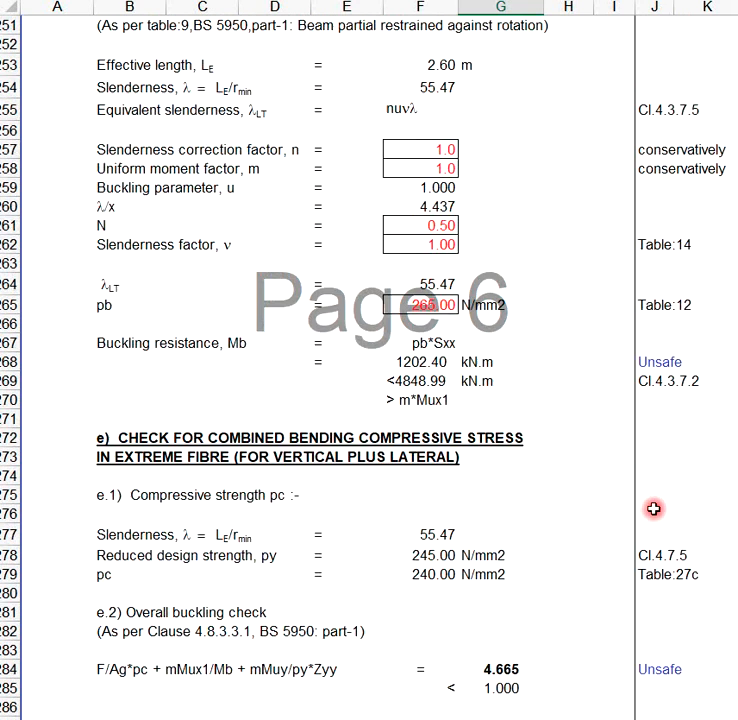
pyautogui.scroll(-3)
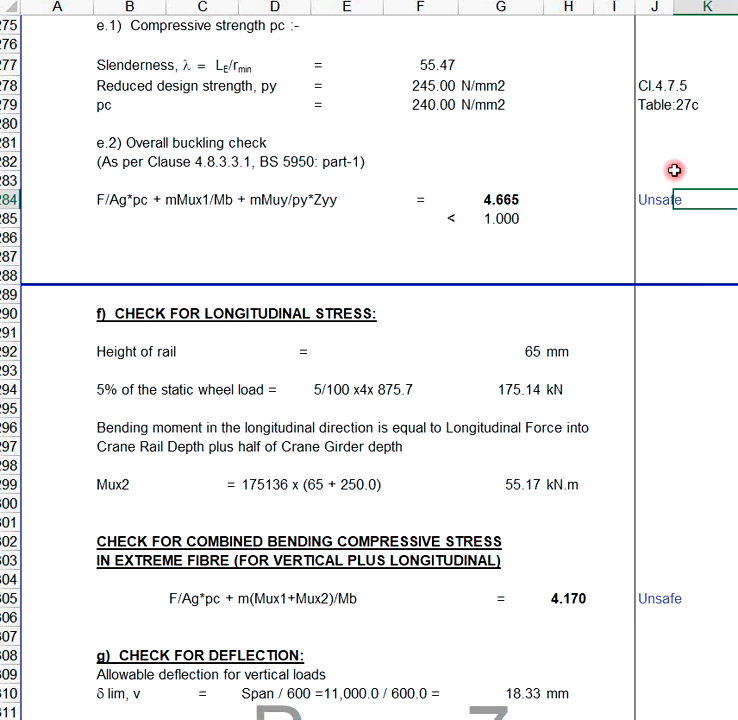
pyautogui.scroll(-3)
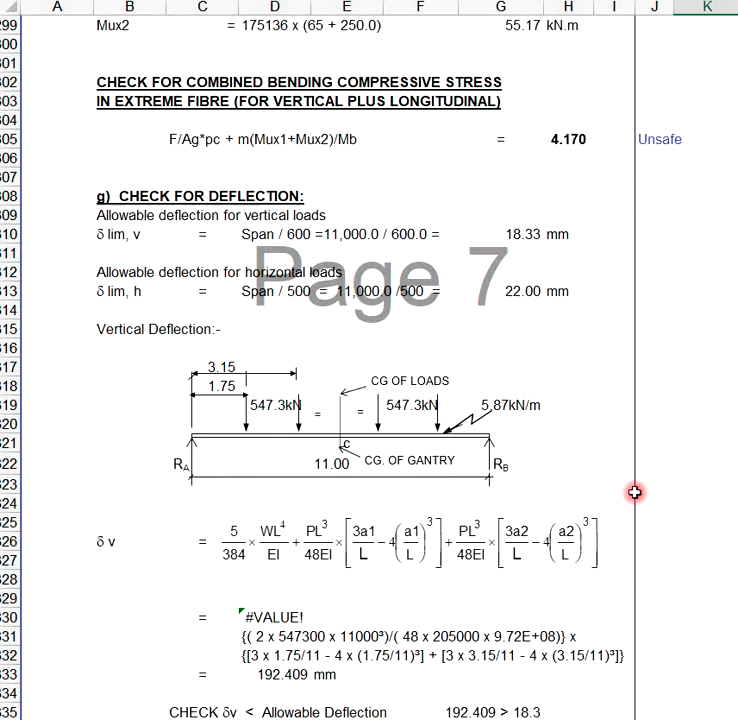
pyautogui.scroll(-3)
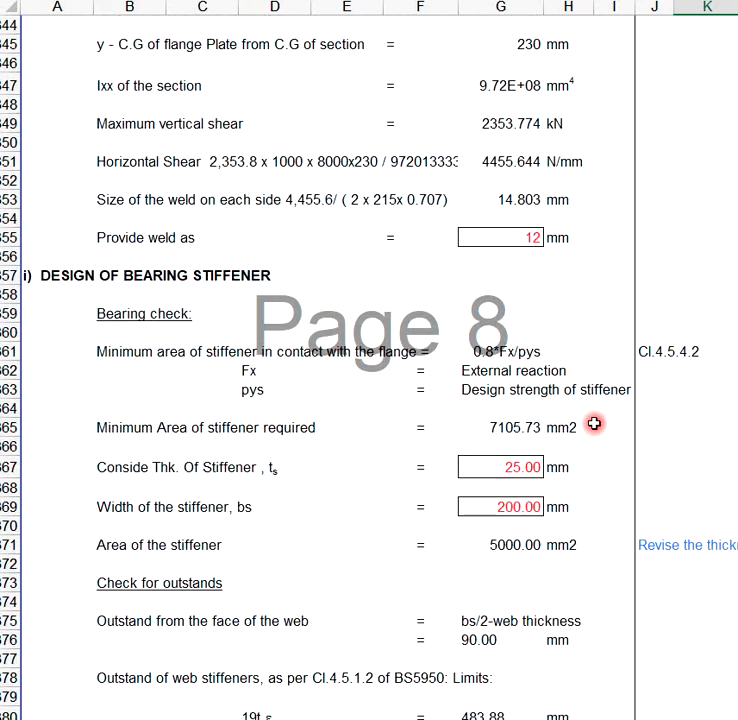
pyautogui.scroll(-3)
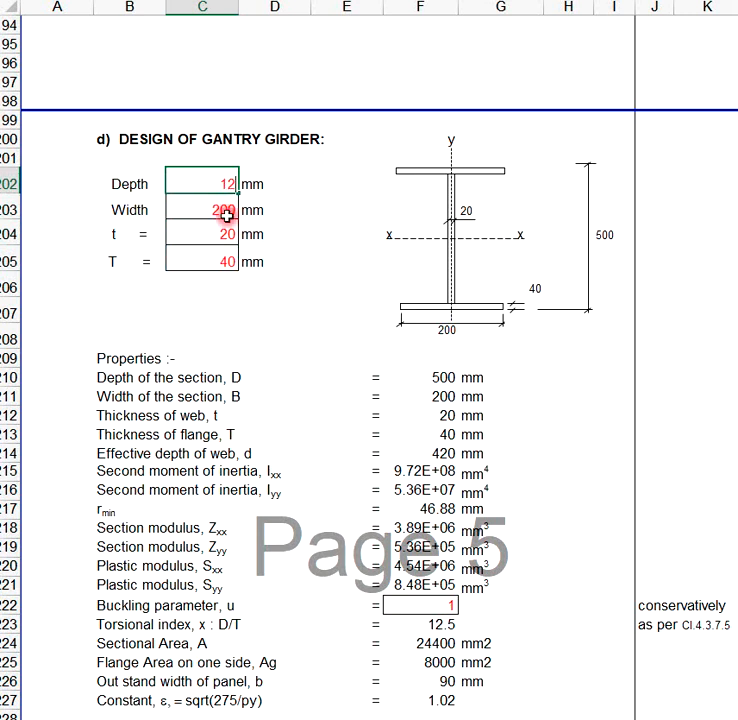
# Enter 1250 mm for girder depth and 450 mm for width.
pyautogui.write('1250')
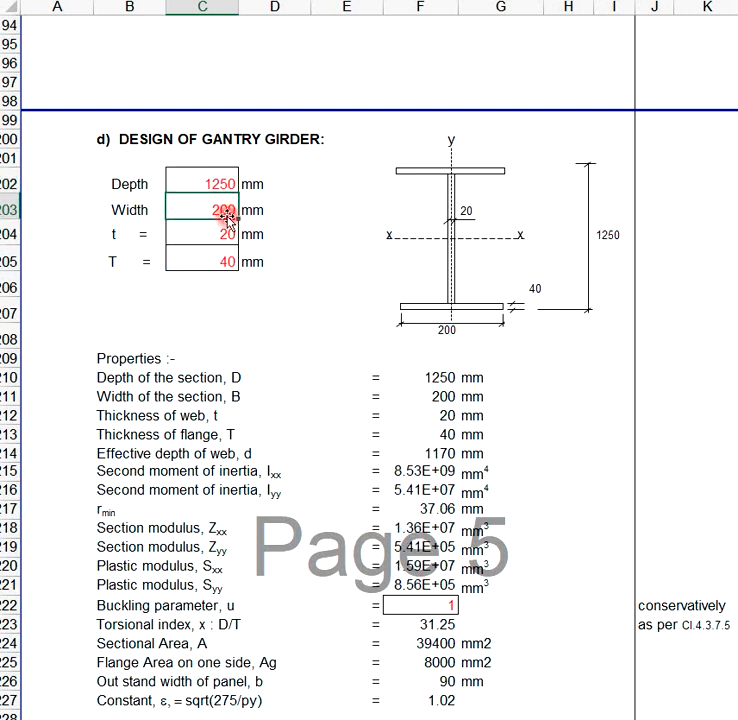
pyautogui.write('450')
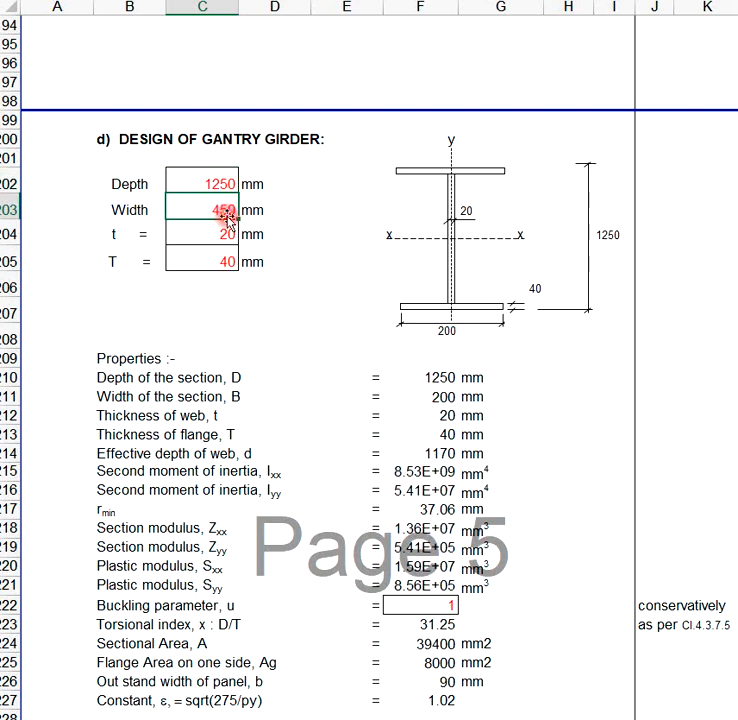
pyautogui.scroll(-3)
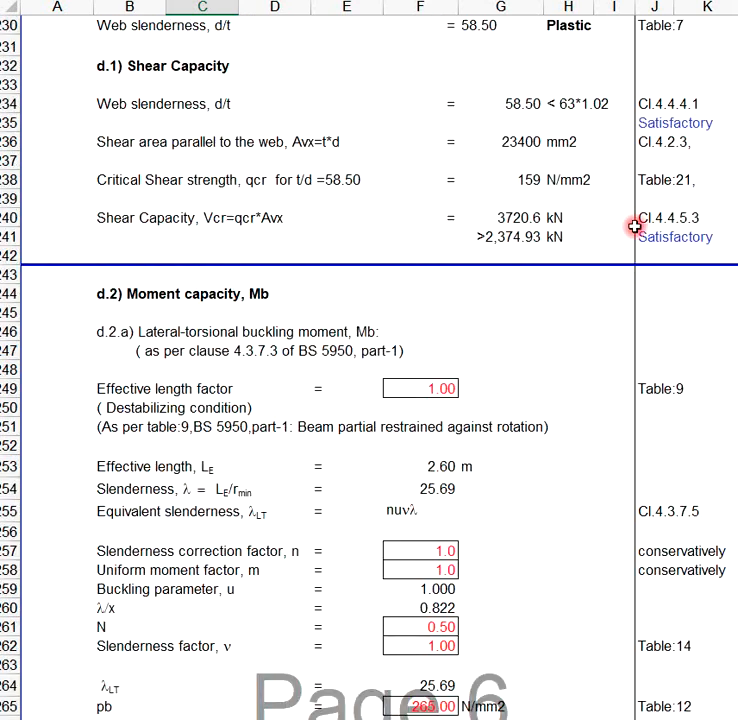
pyautogui.scroll(-3)
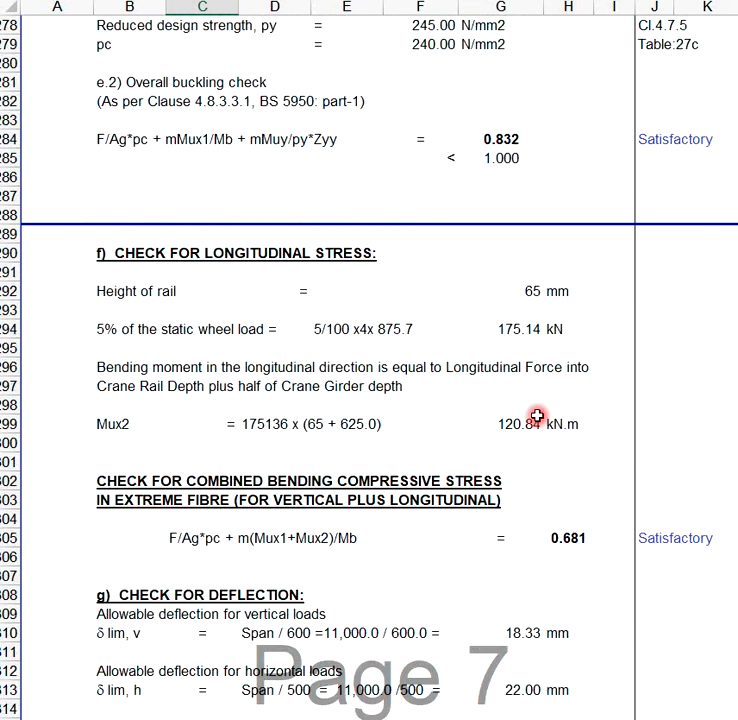
pyautogui.scroll(-3)
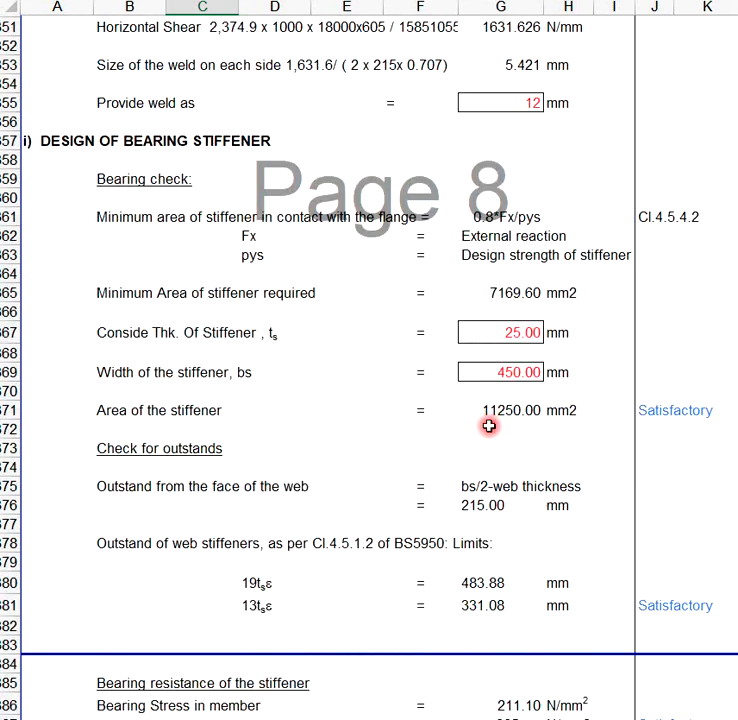
pyautogui.scroll(-3)
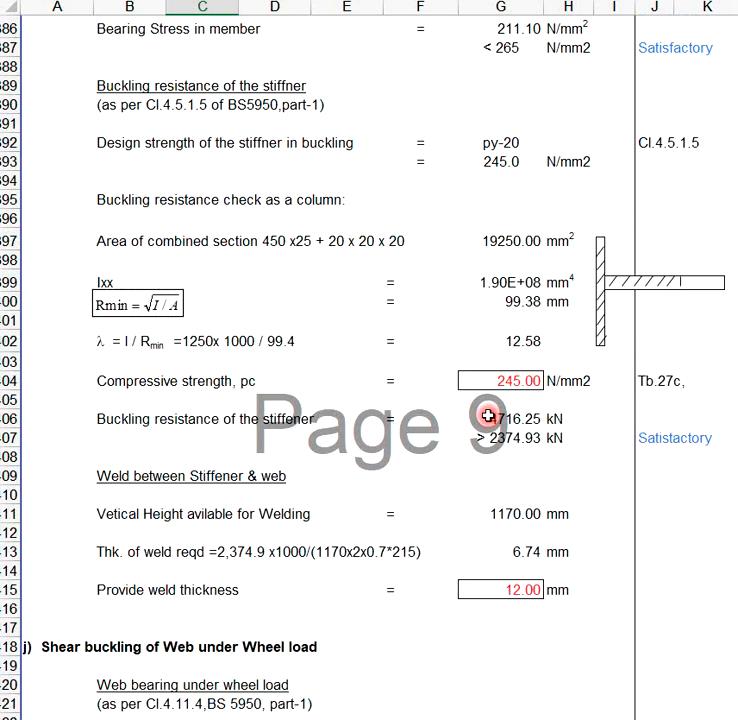
pyautogui.scroll(-3)
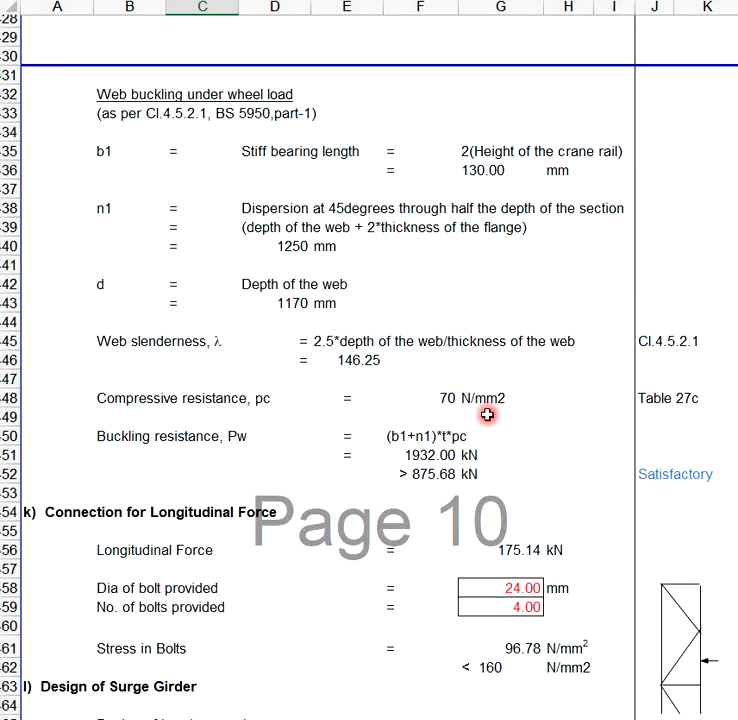
pyautogui.scroll(-3)
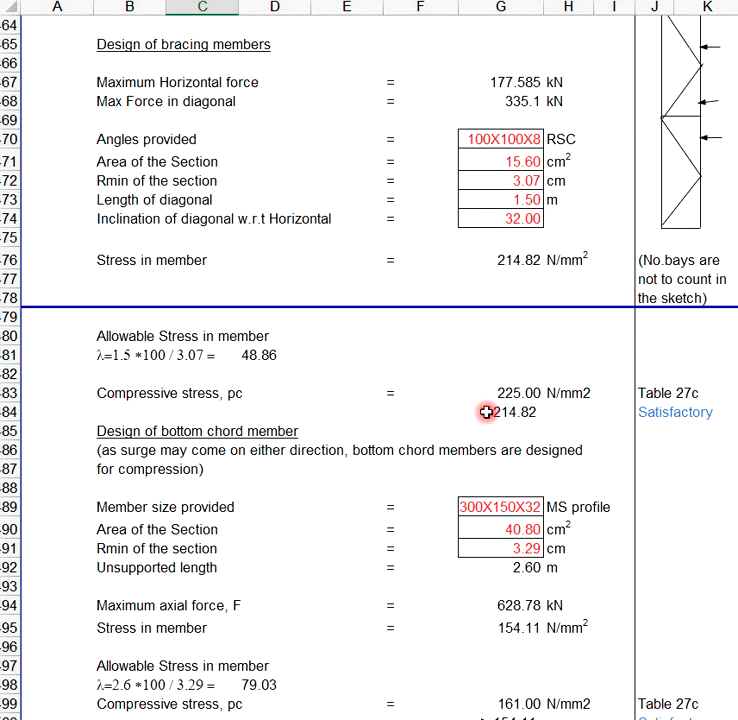
pyautogui.scroll(-3)
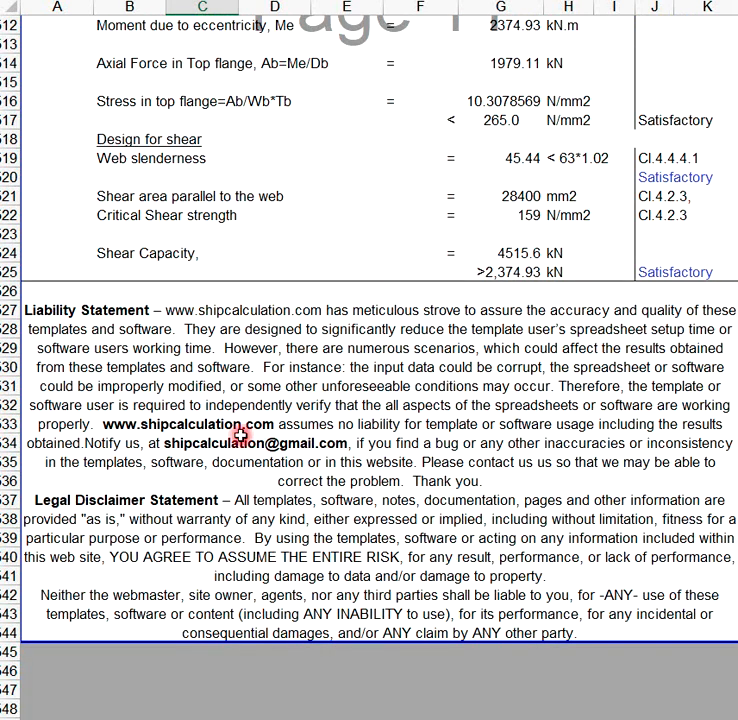
pyautogui.moveTo(188, 348)
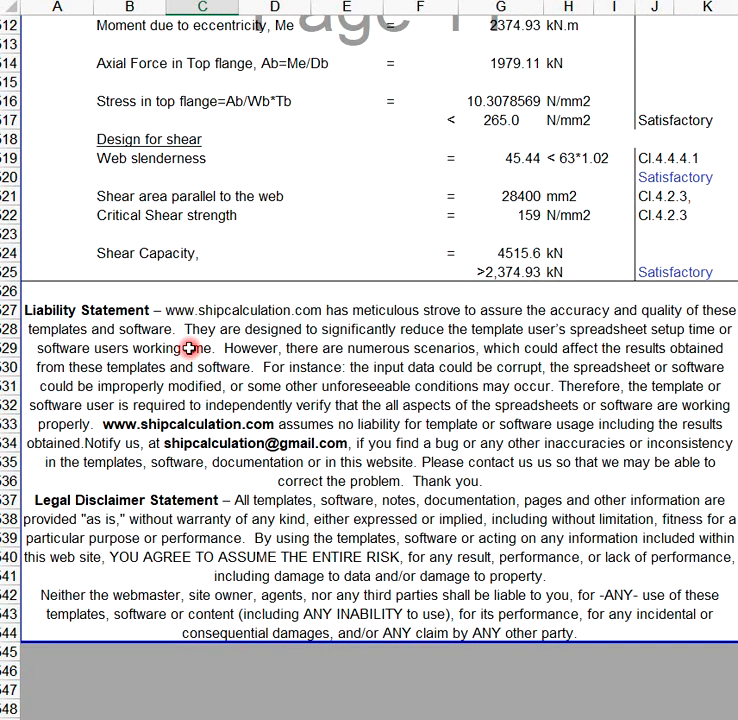
pyautogui.moveTo(280, 324)
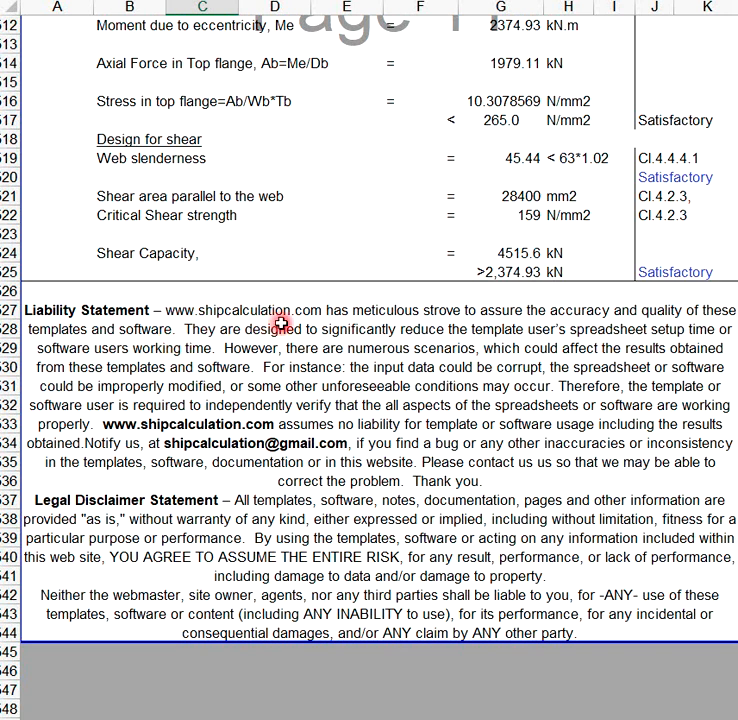
pyautogui.moveTo(380, 368)
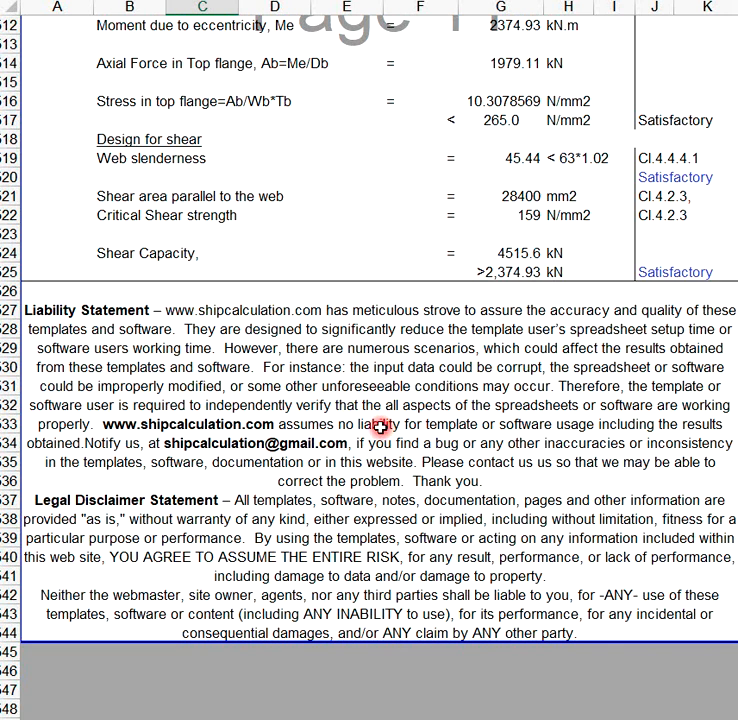
pyautogui.moveTo(510, 428)
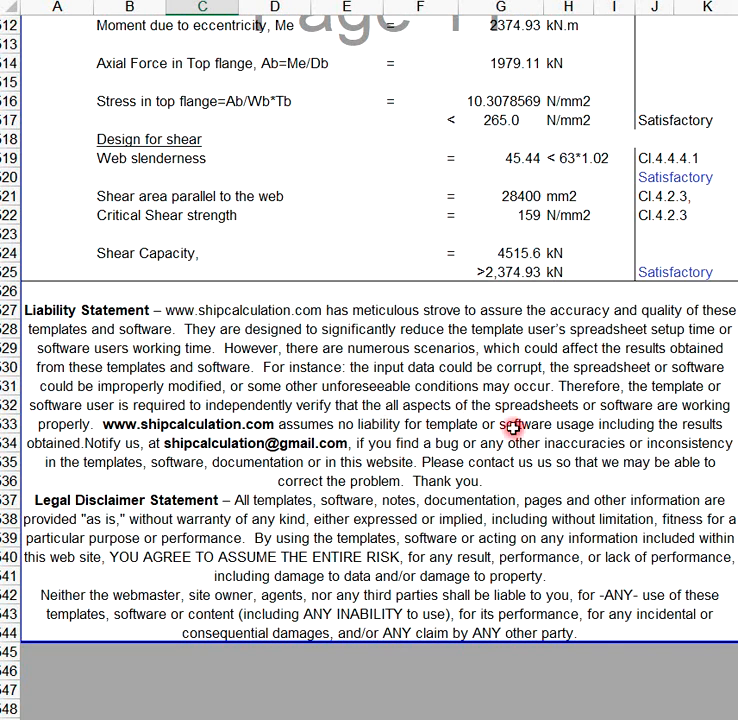
pyautogui.moveTo(280, 396)
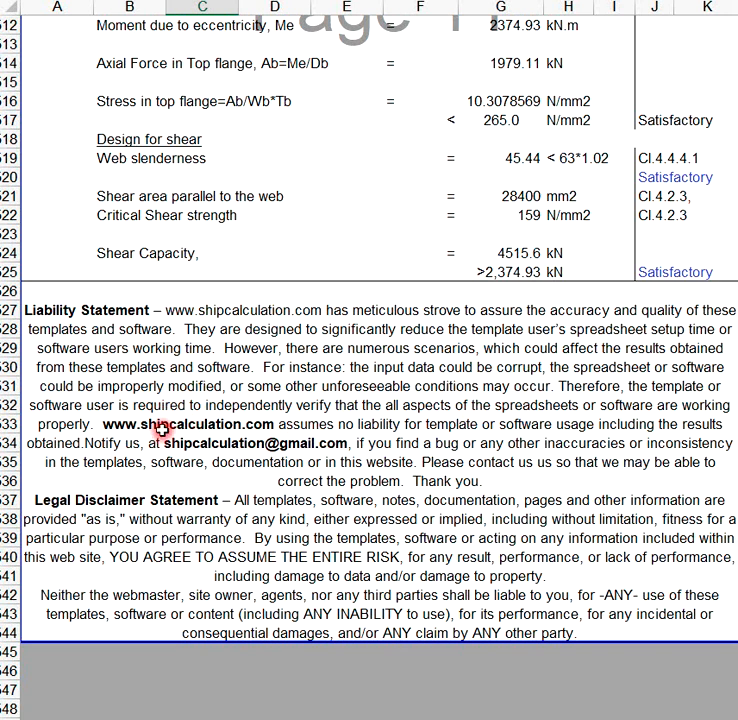
pyautogui.moveTo(162, 426)
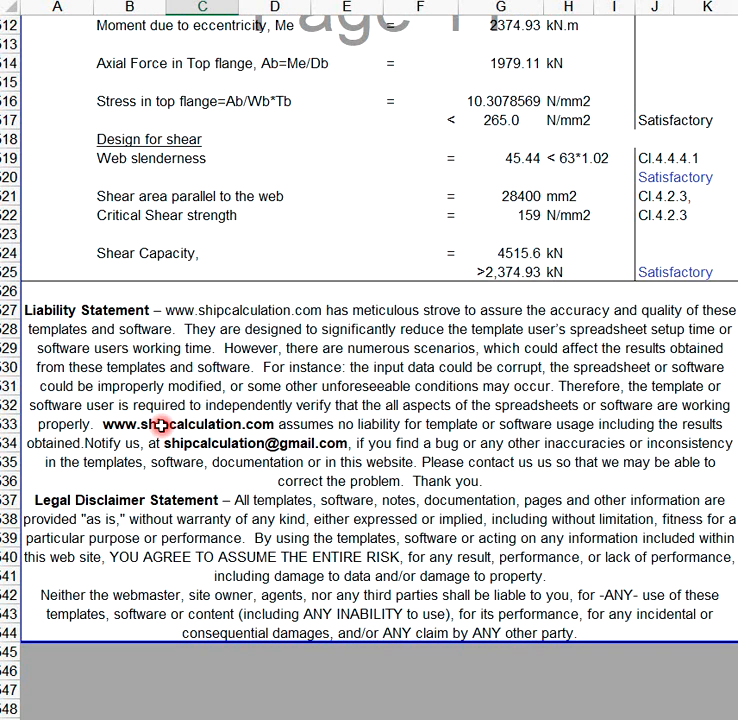
pyautogui.moveTo(316, 414)
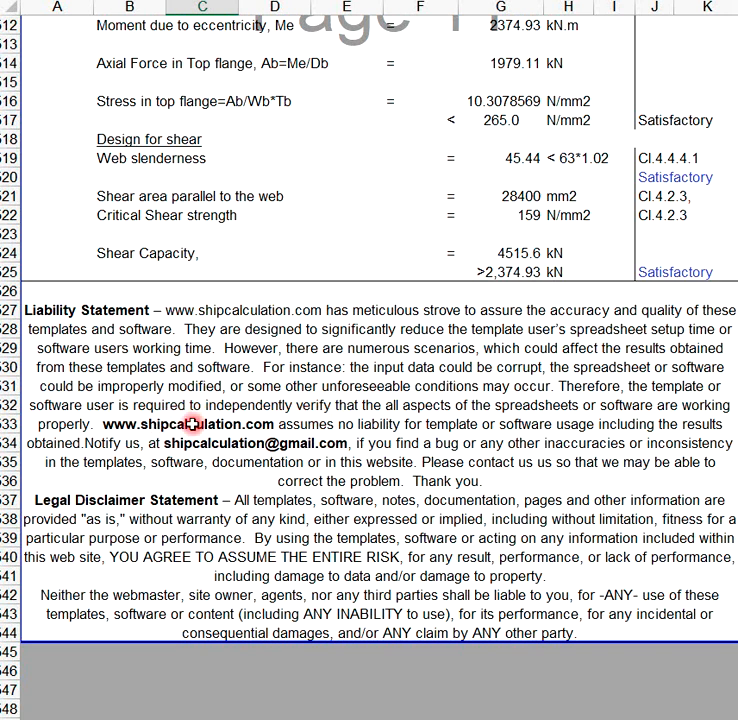
pyautogui.moveTo(200, 418)
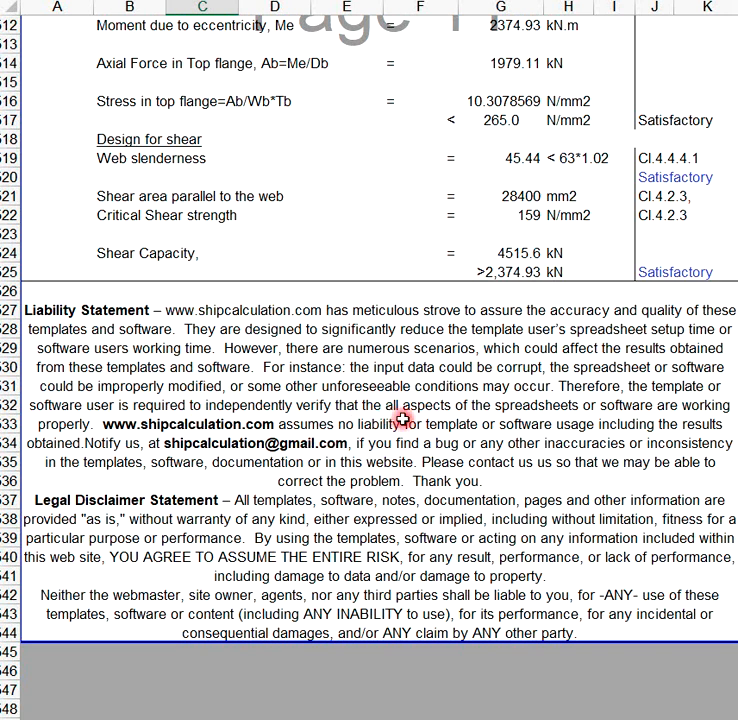
pyautogui.moveTo(588, 404)
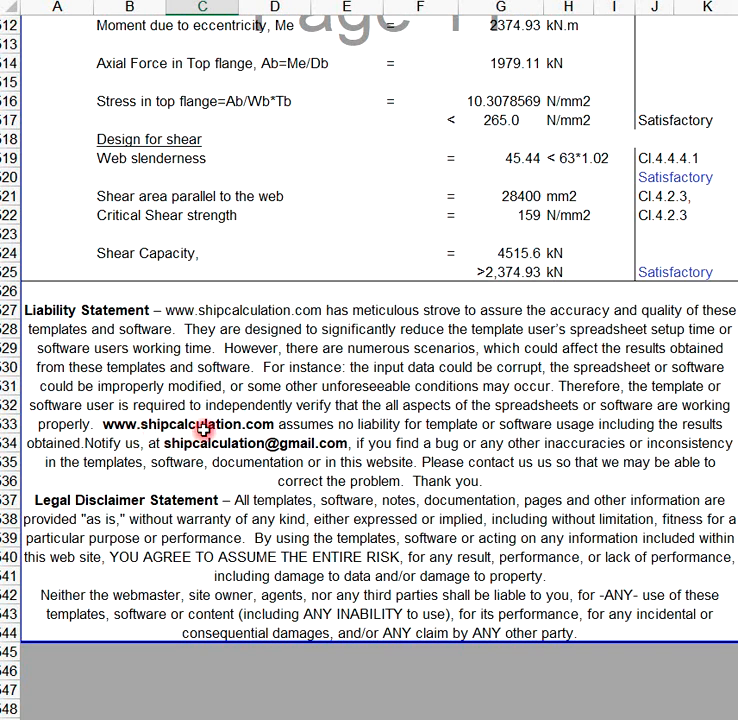
pyautogui.moveTo(422, 452)
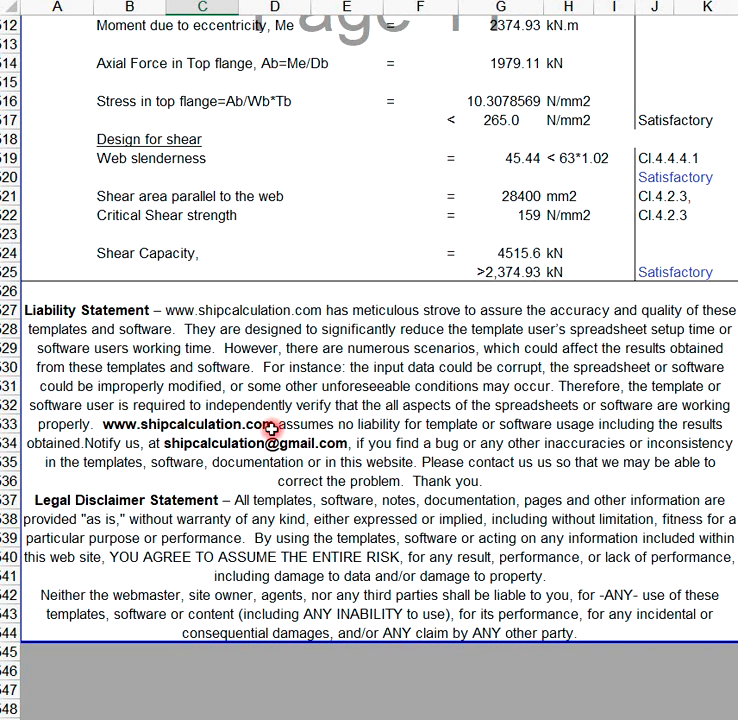
pyautogui.moveTo(84, 460)
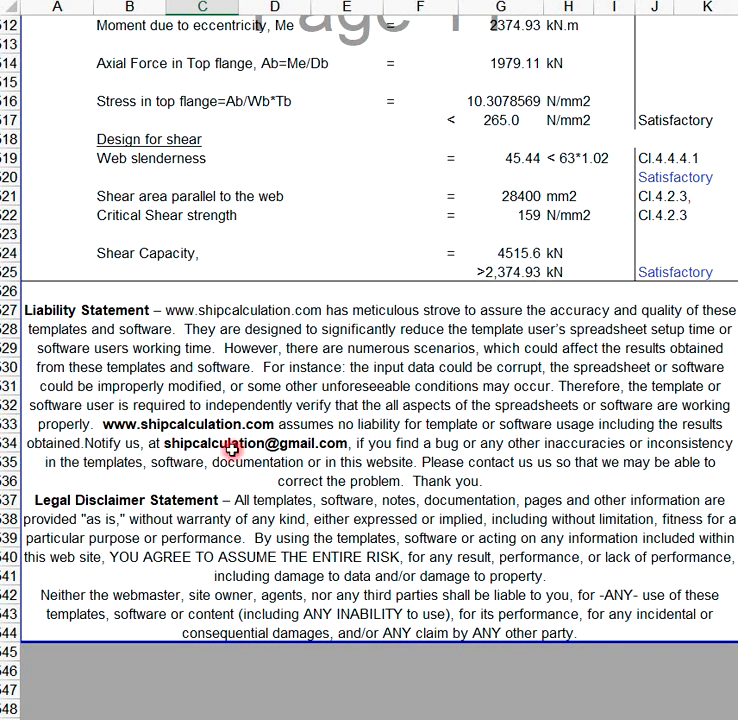
pyautogui.scroll(-3)
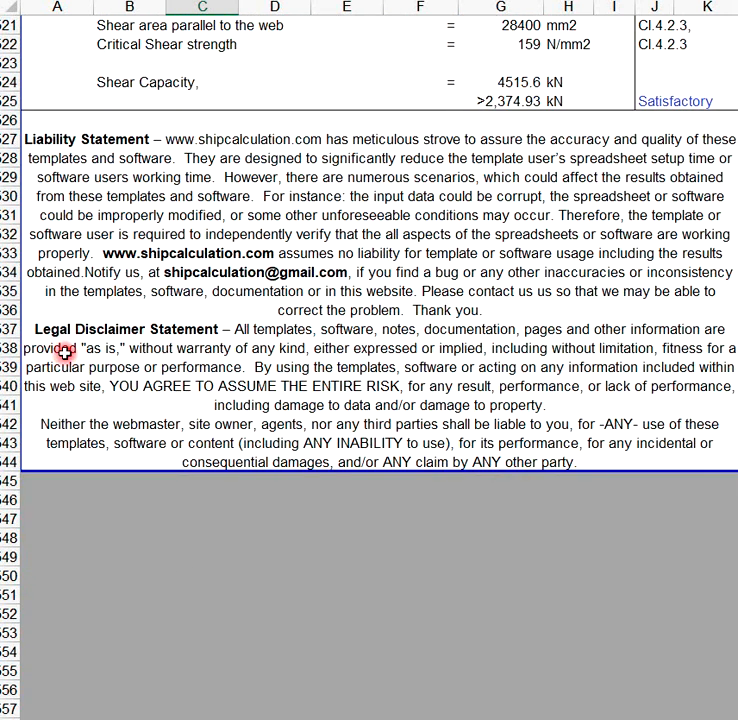
pyautogui.moveTo(136, 326)
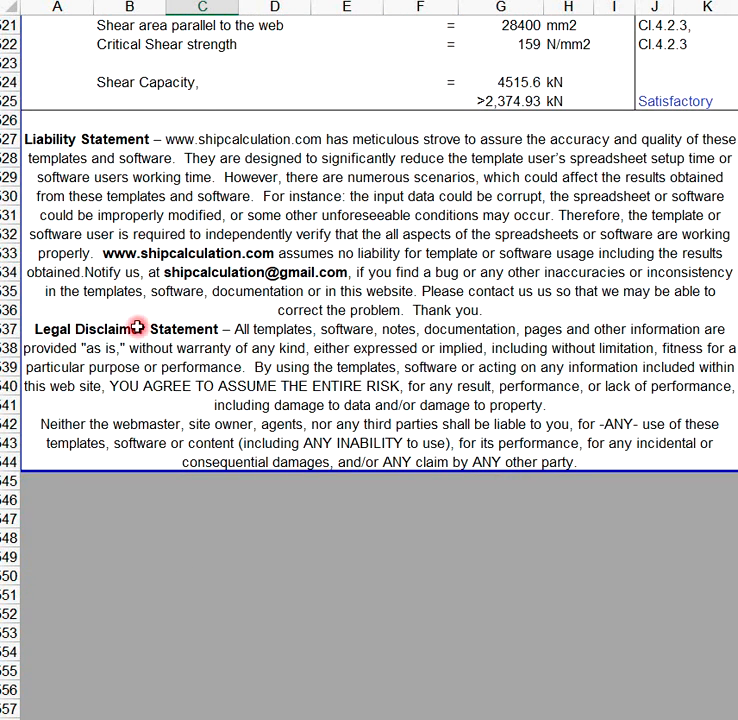
pyautogui.moveTo(576, 362)
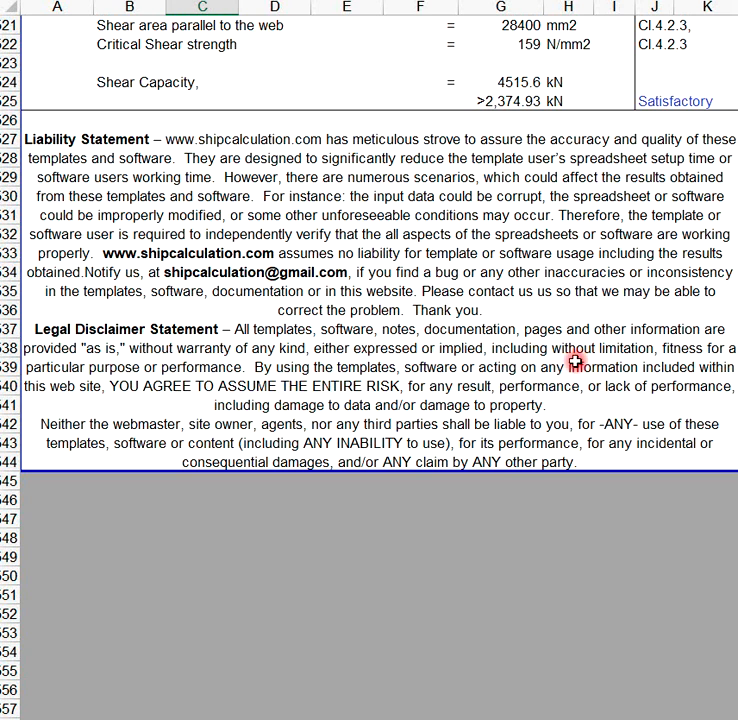
pyautogui.moveTo(432, 362)
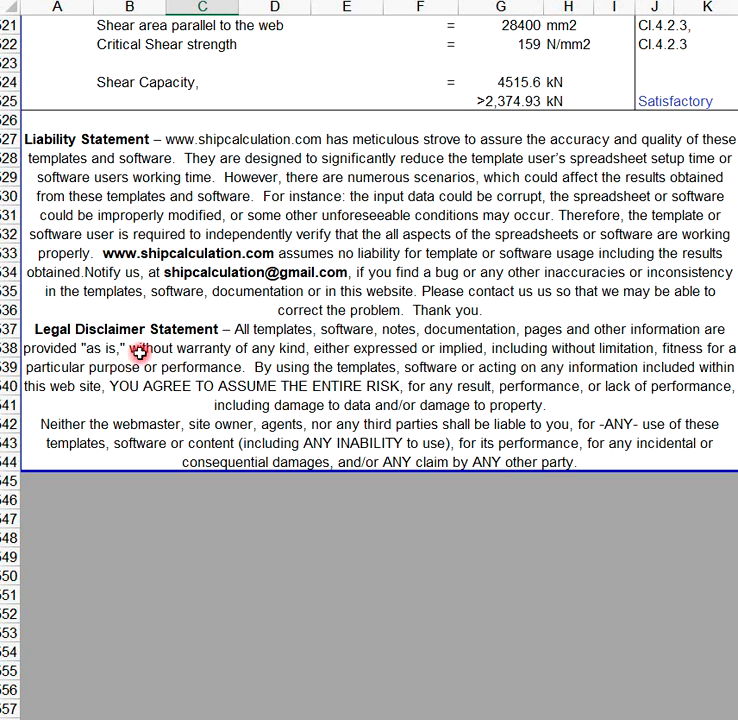
pyautogui.moveTo(376, 396)
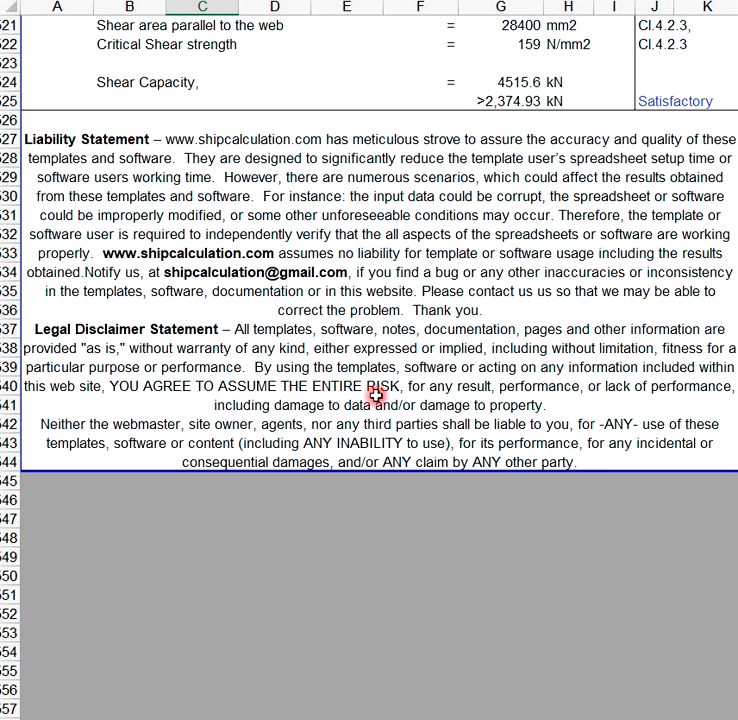
pyautogui.moveTo(424, 384)
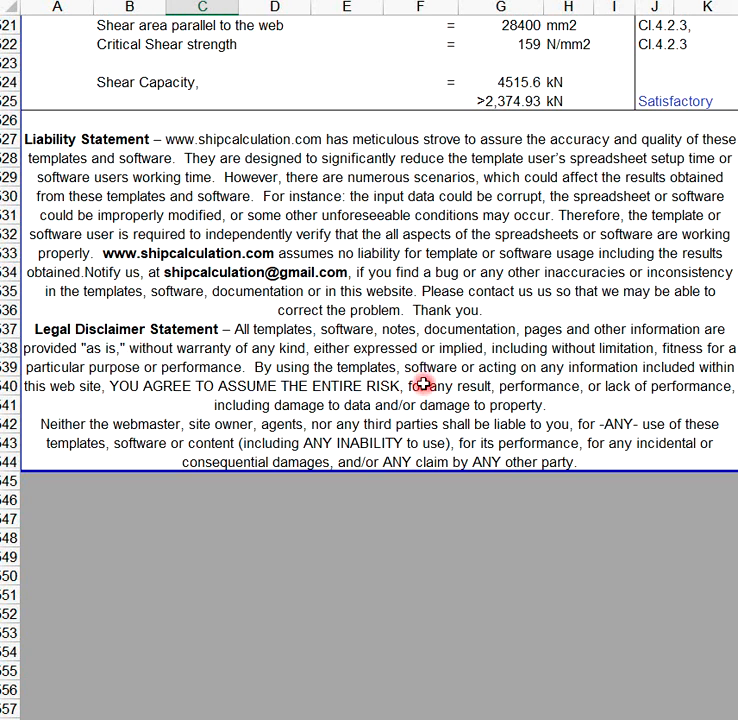
pyautogui.moveTo(450, 384)
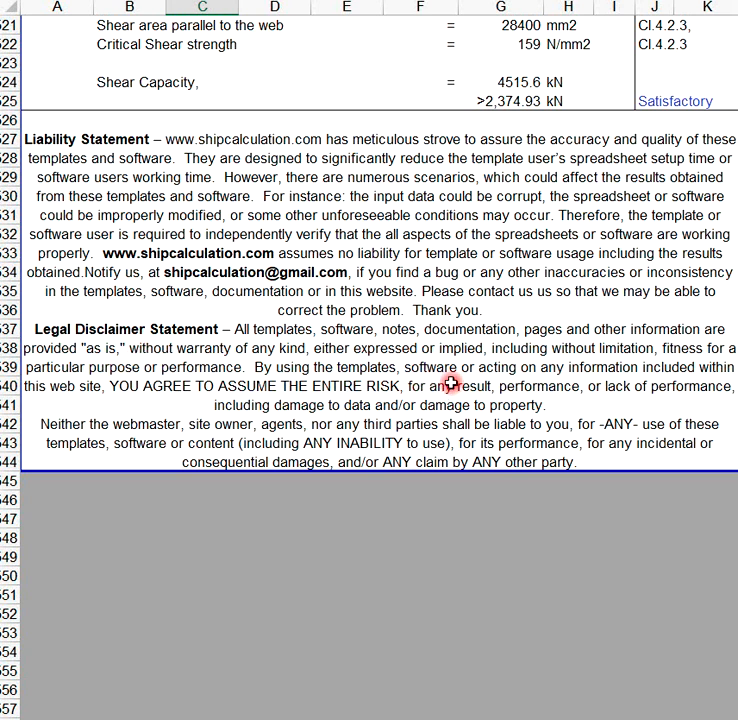
pyautogui.moveTo(466, 376)
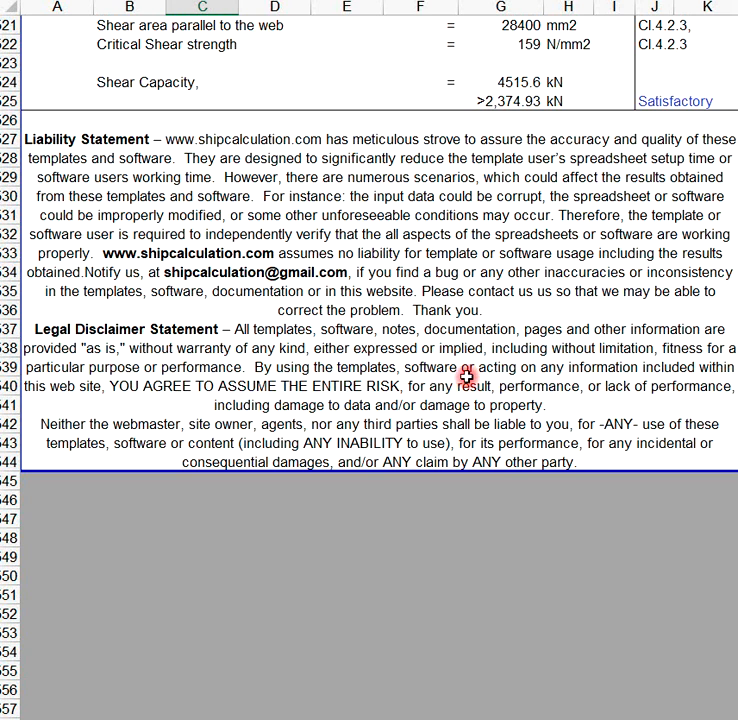
pyautogui.moveTo(388, 382)
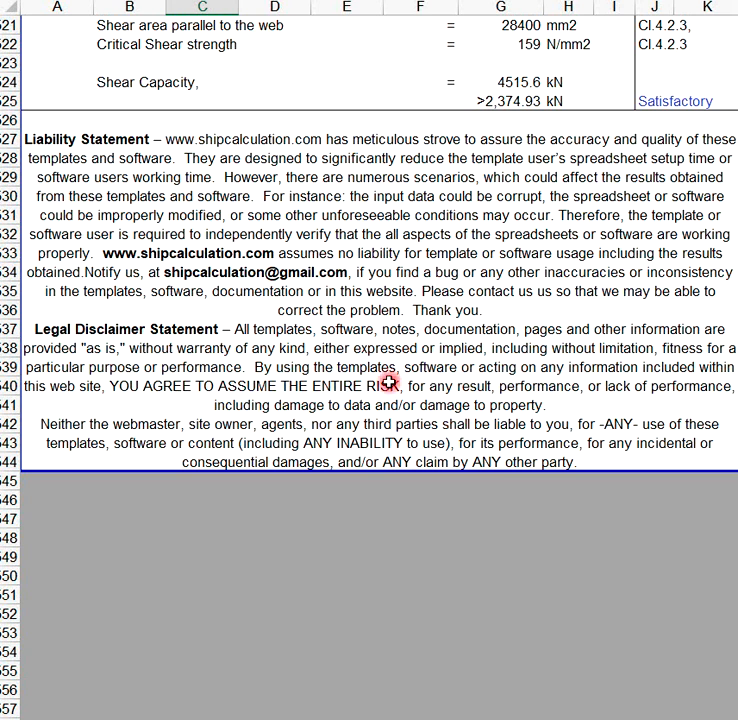
pyautogui.moveTo(432, 396)
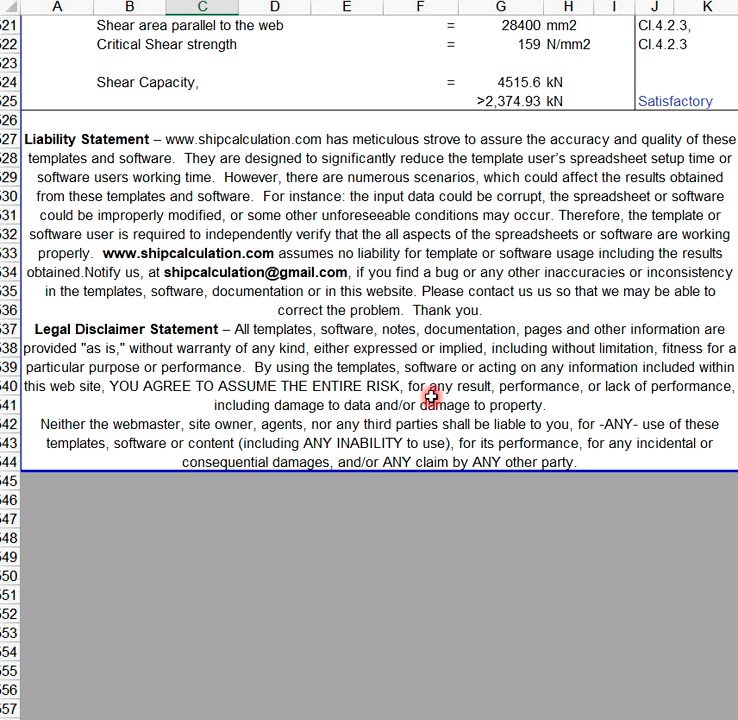
pyautogui.moveTo(432, 424)
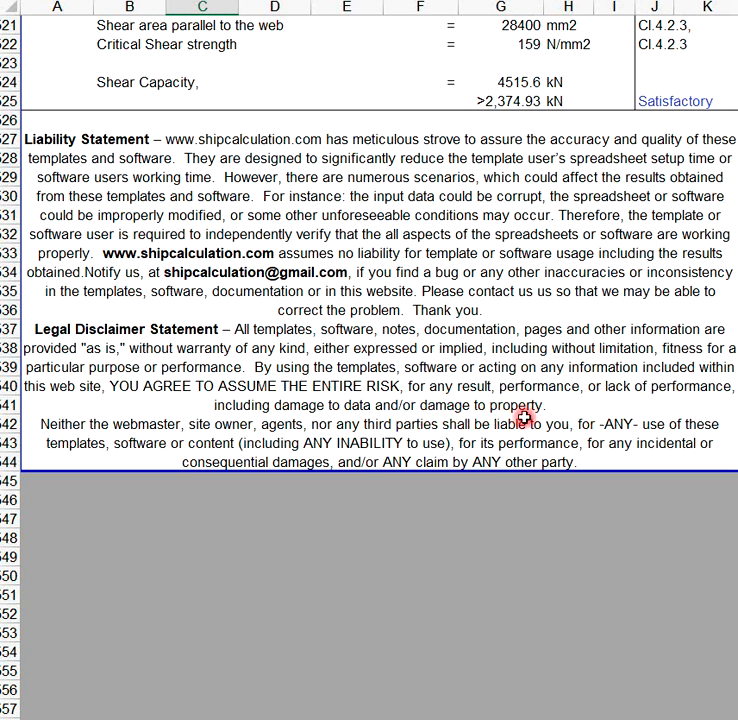
pyautogui.moveTo(224, 438)
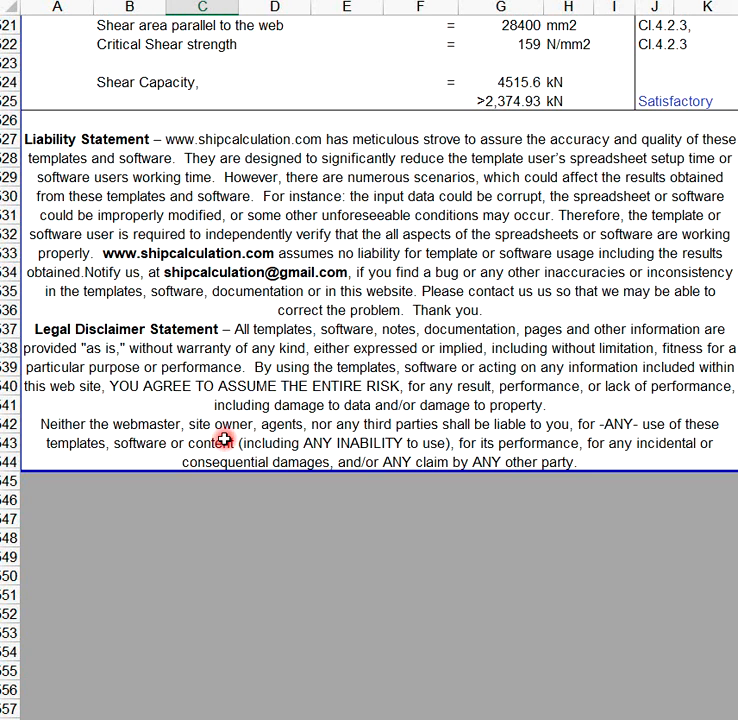
pyautogui.moveTo(330, 428)
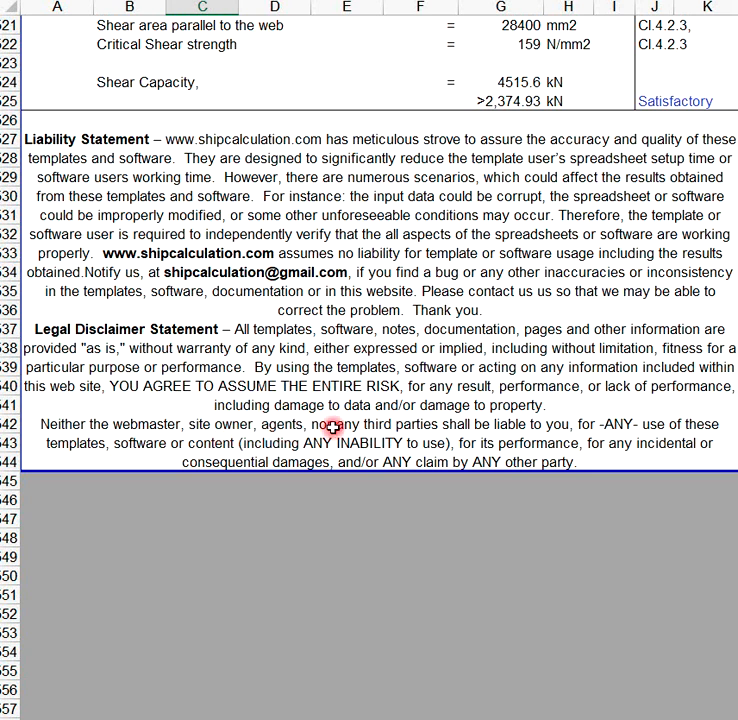
pyautogui.moveTo(512, 448)
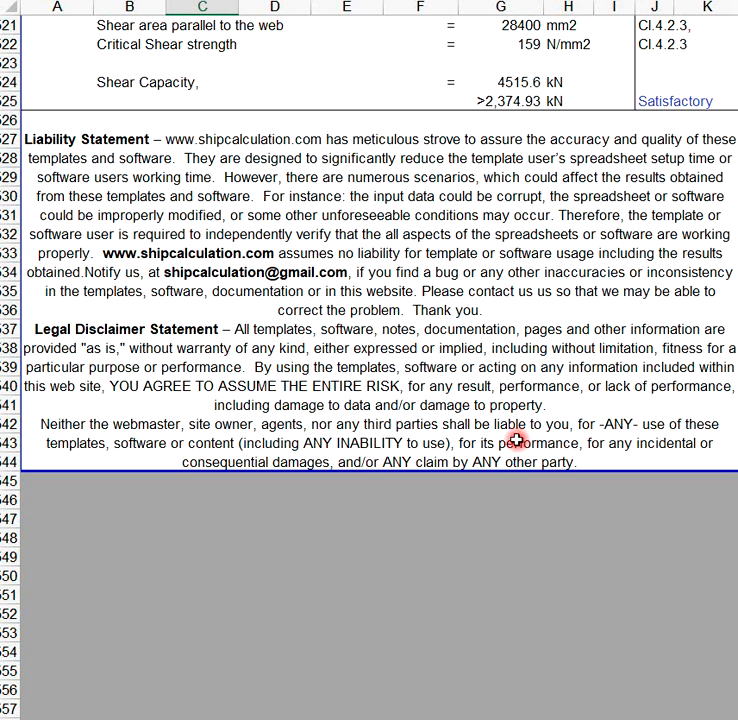
pyautogui.moveTo(520, 364)
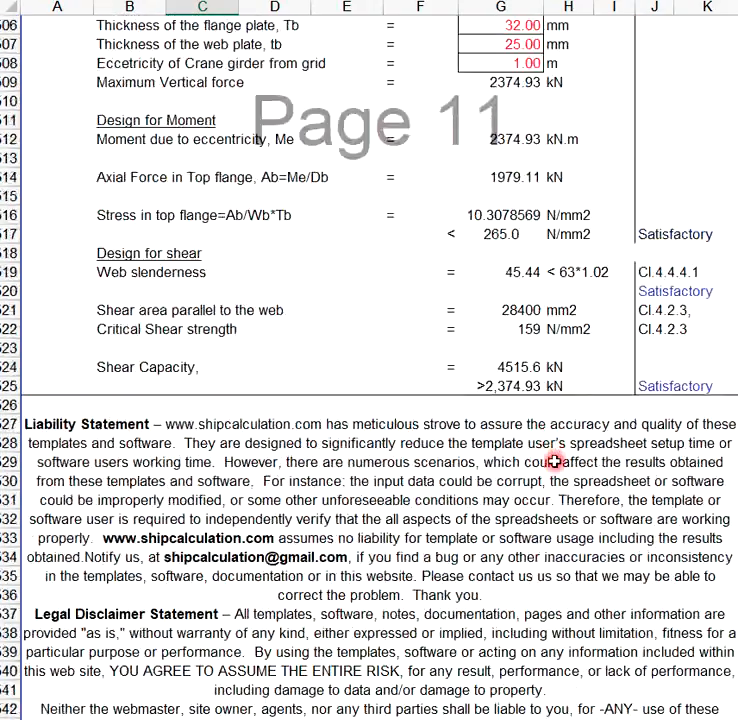
pyautogui.scroll(3)
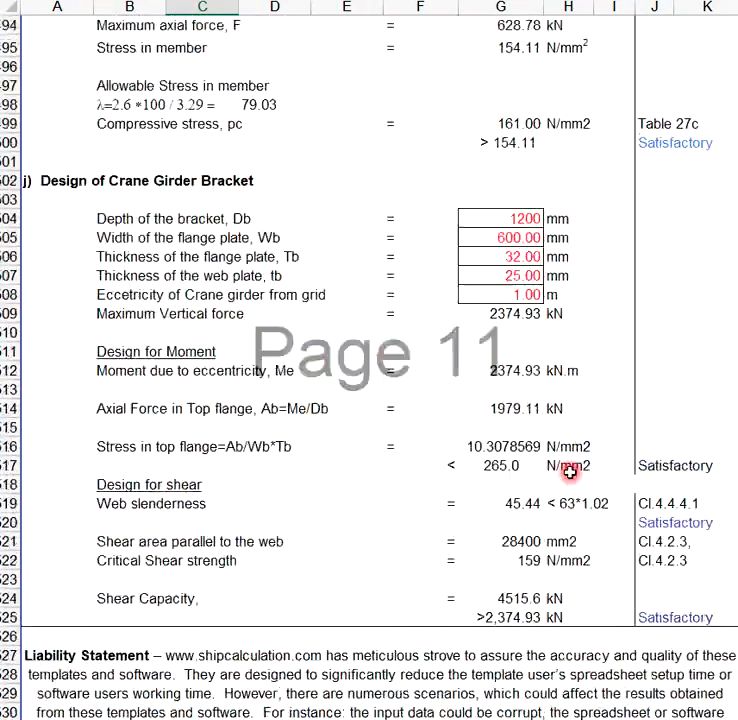